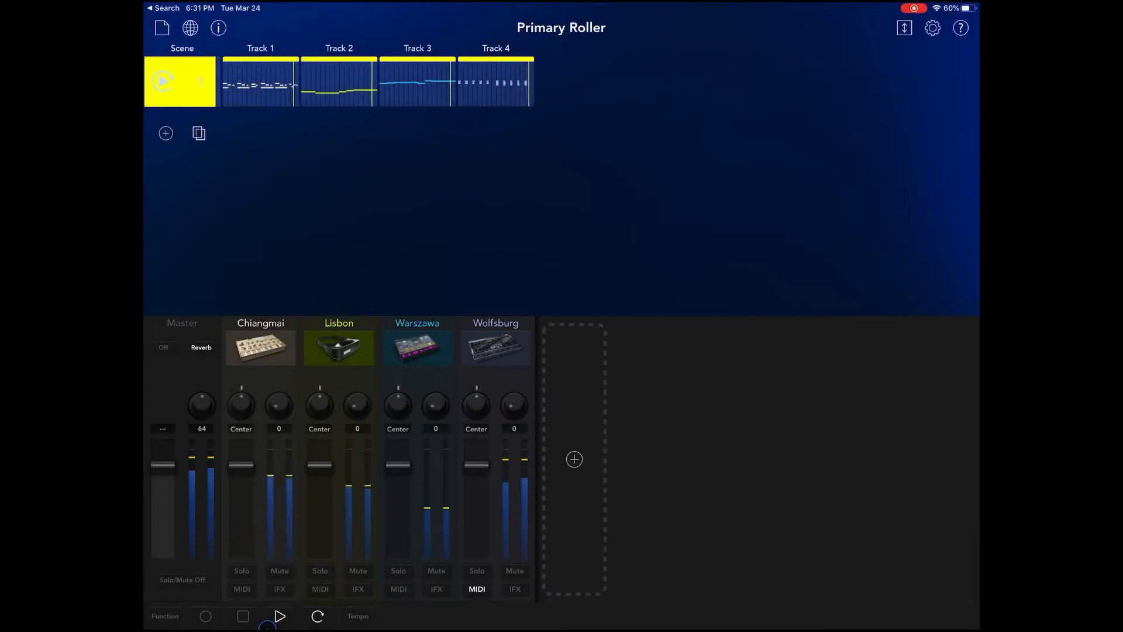
Rename the first Primary Roller track via the Save As box and confirm the new name
{"action": "left_click", "coordinate": [162, 80]}
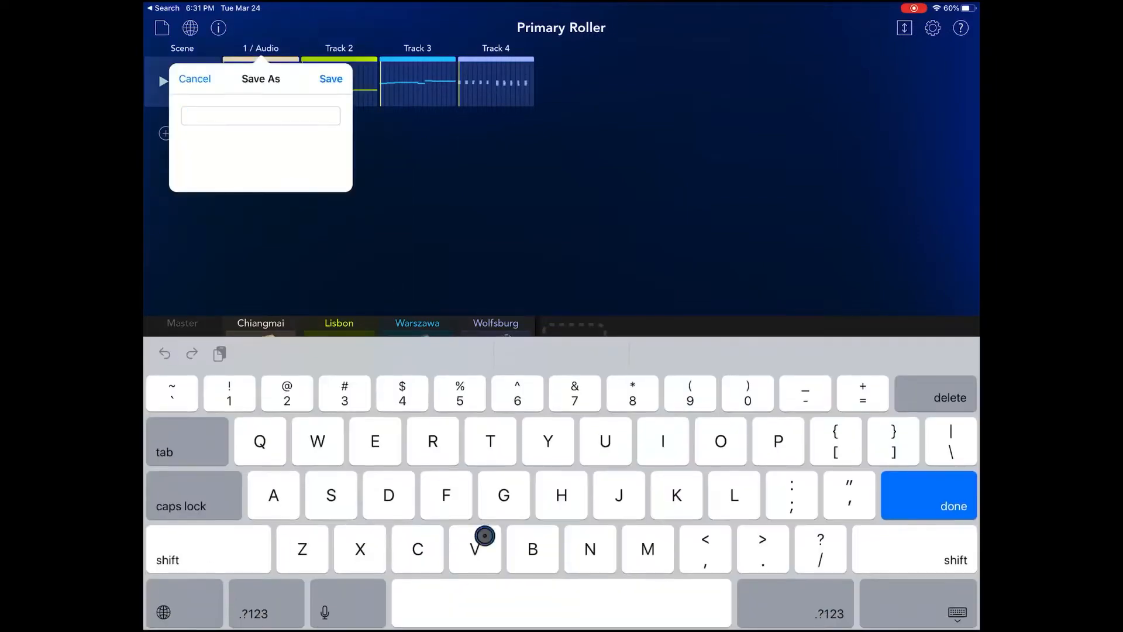
{"action": "type", "text": "a"}
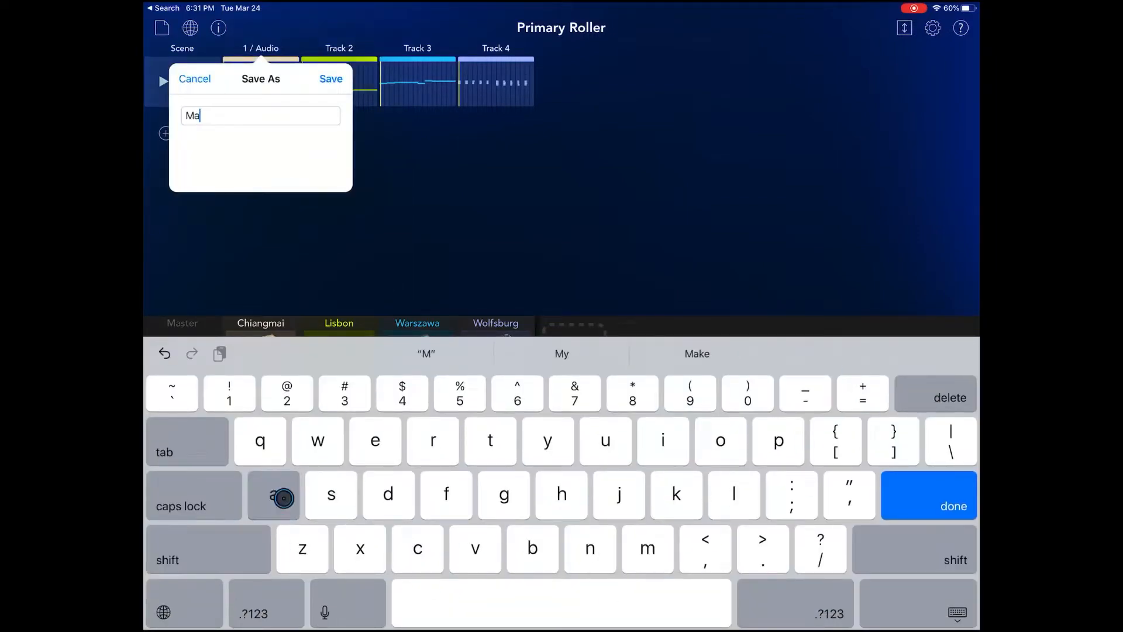
{"action": "left_click", "coordinate": [330, 78]}
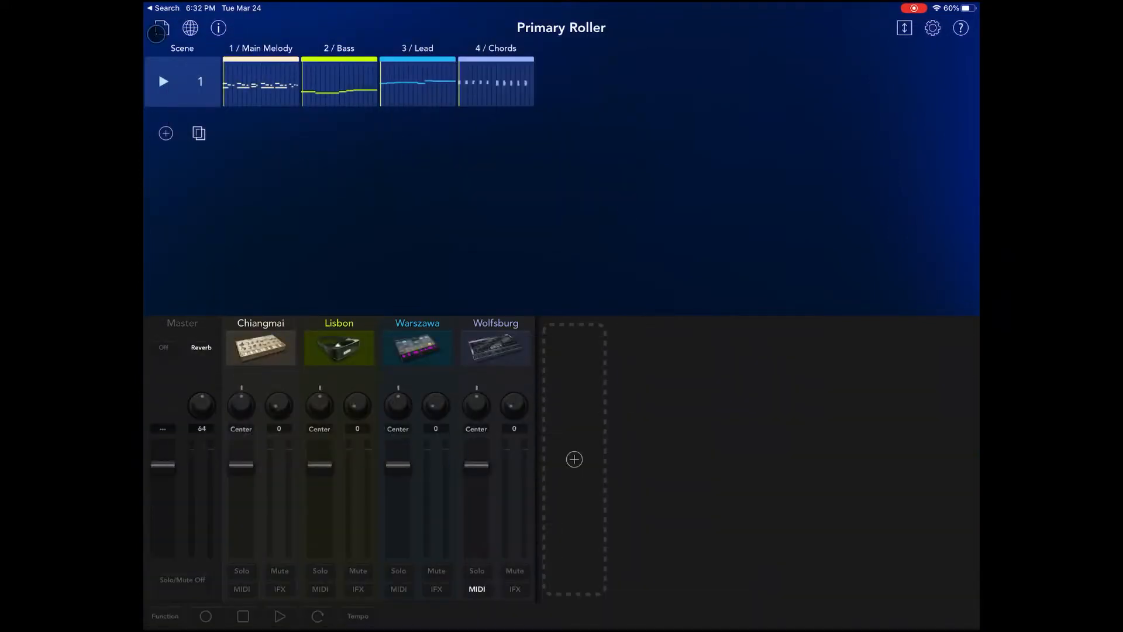
Export the Primary Roller song through File > Export as a Standard MIDI File
{"action": "left_click", "coordinate": [159, 27]}
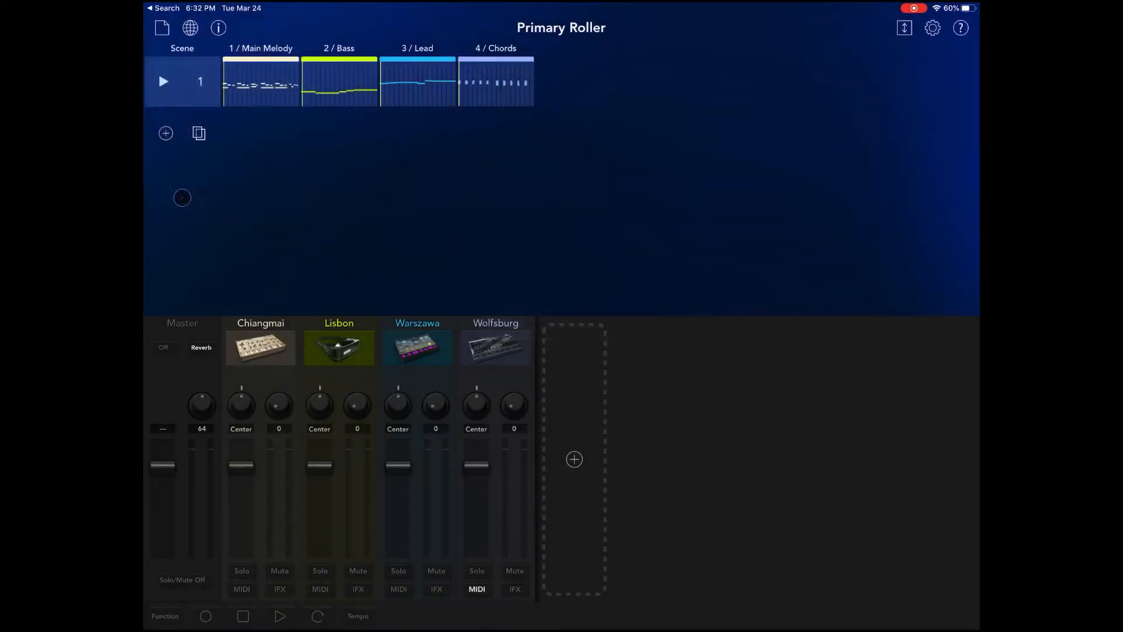
{"action": "left_click", "coordinate": [161, 27]}
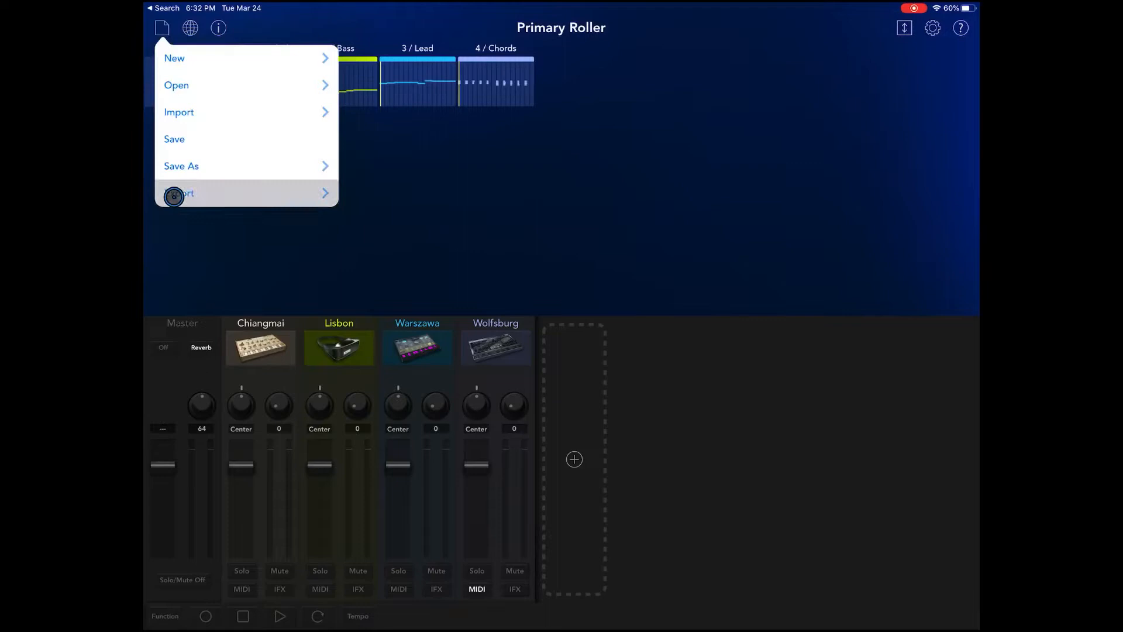
{"action": "left_click", "coordinate": [180, 193]}
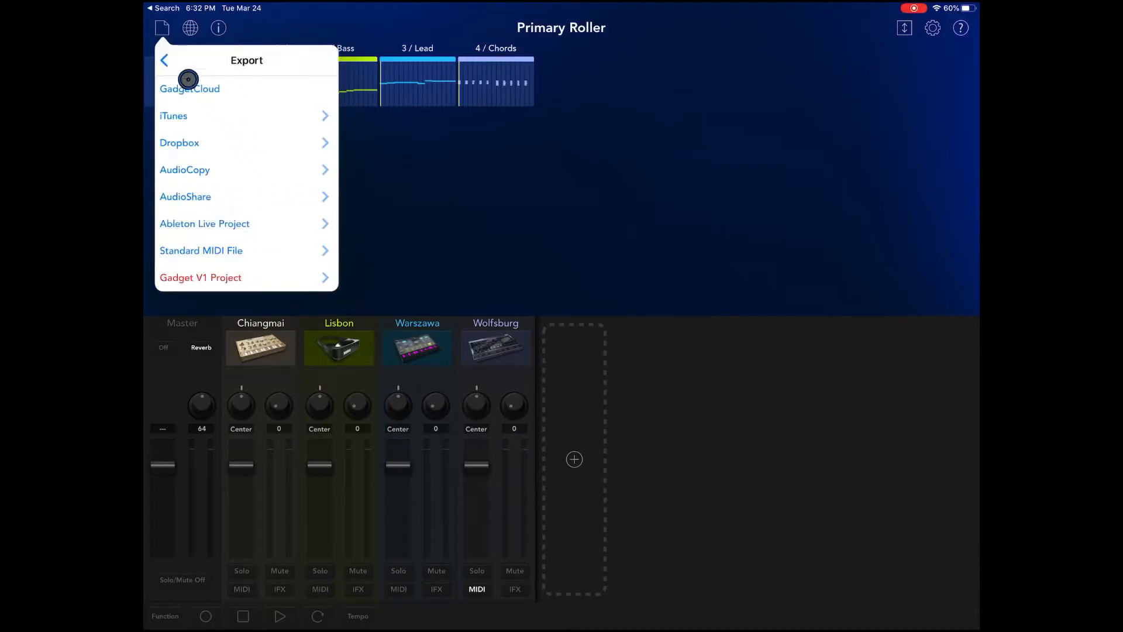
{"action": "left_click", "coordinate": [202, 250]}
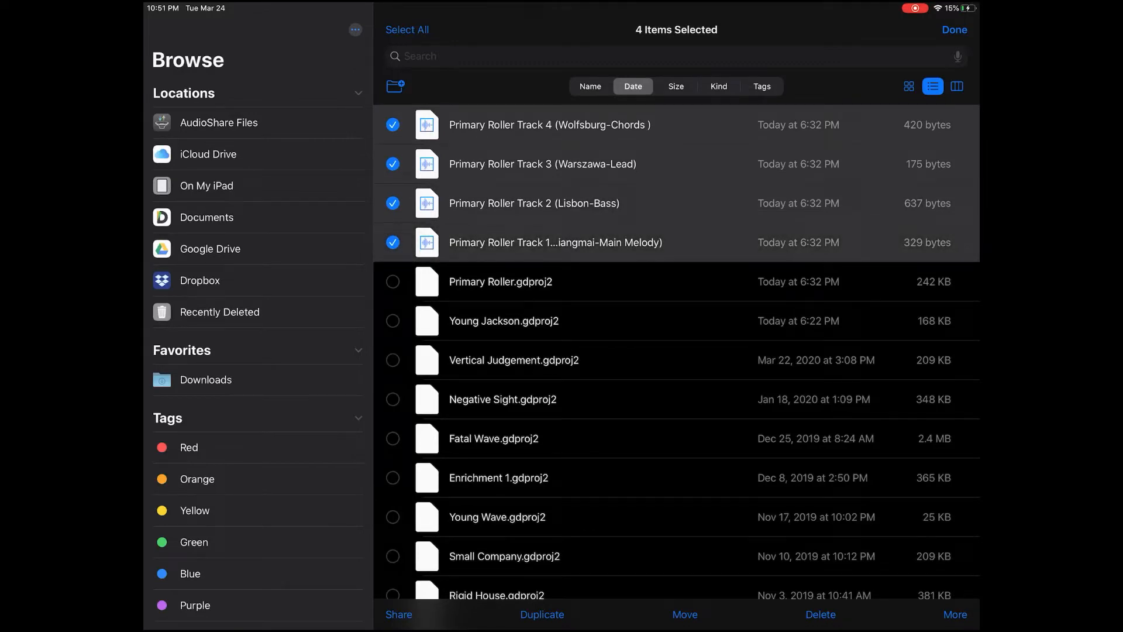
Share the four selected track files and save them to BeatMaker 3 > midi files > Primary Roller
{"action": "left_click", "coordinate": [398, 615]}
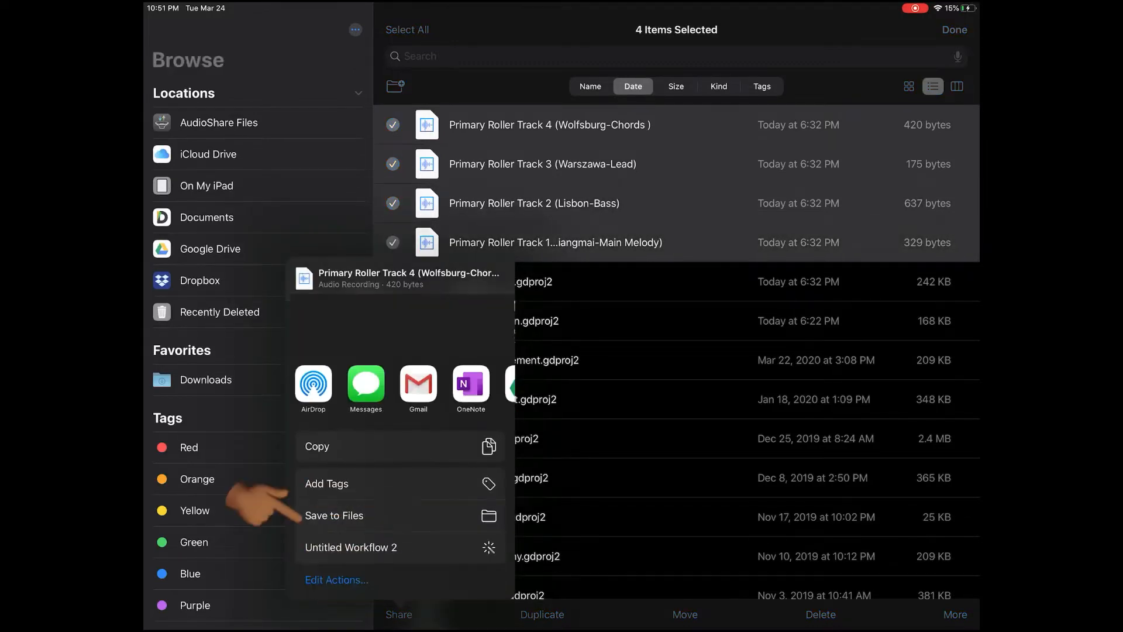
{"action": "left_click", "coordinate": [334, 515]}
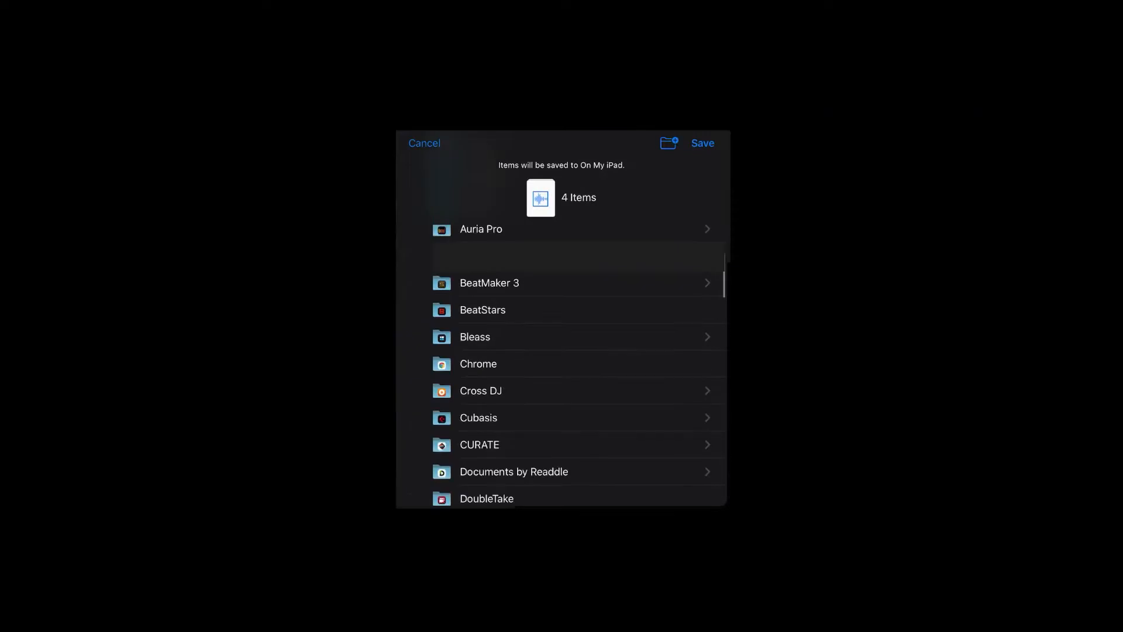
{"action": "left_click", "coordinate": [489, 282]}
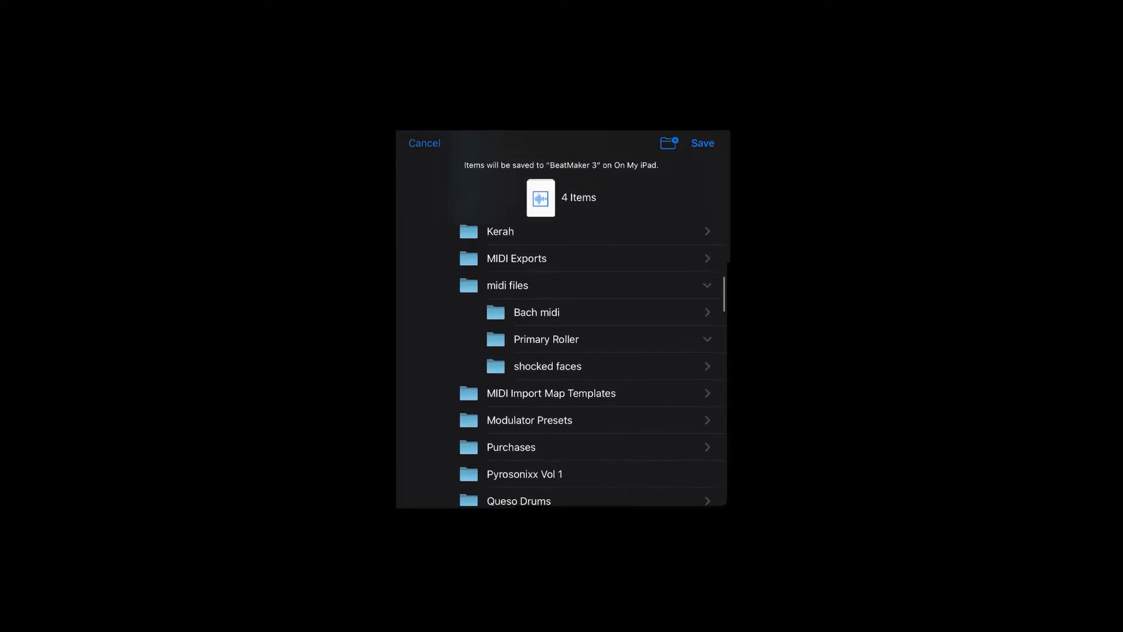
{"action": "left_click", "coordinate": [546, 339]}
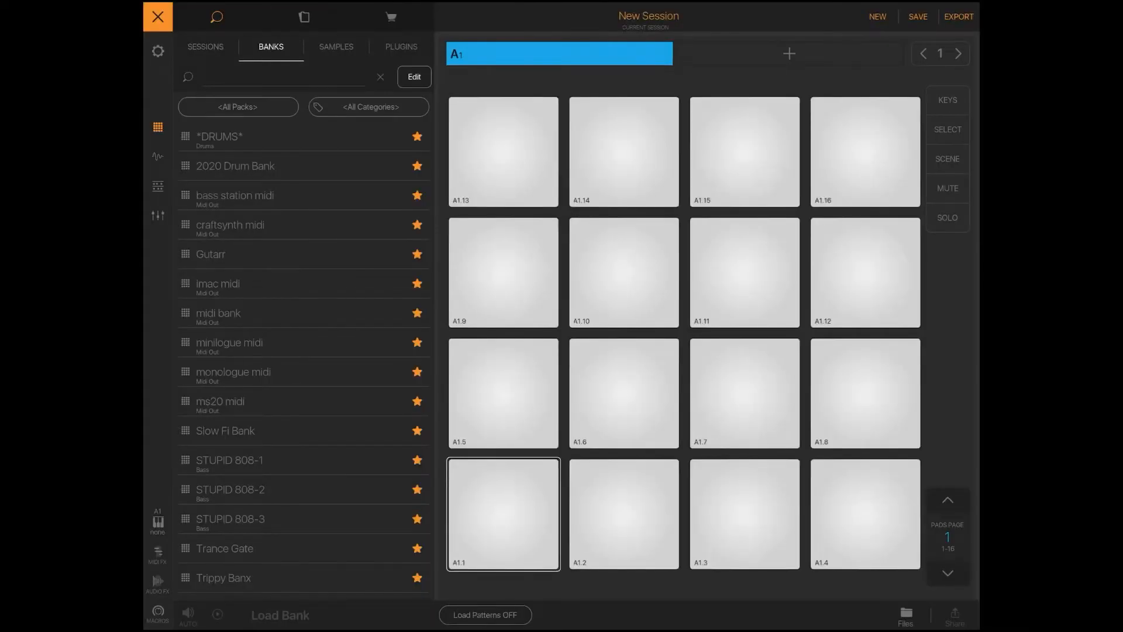
Browse the Documents folder and open midi files, showing pad 1's Model D channel
{"action": "left_click", "coordinate": [303, 17]}
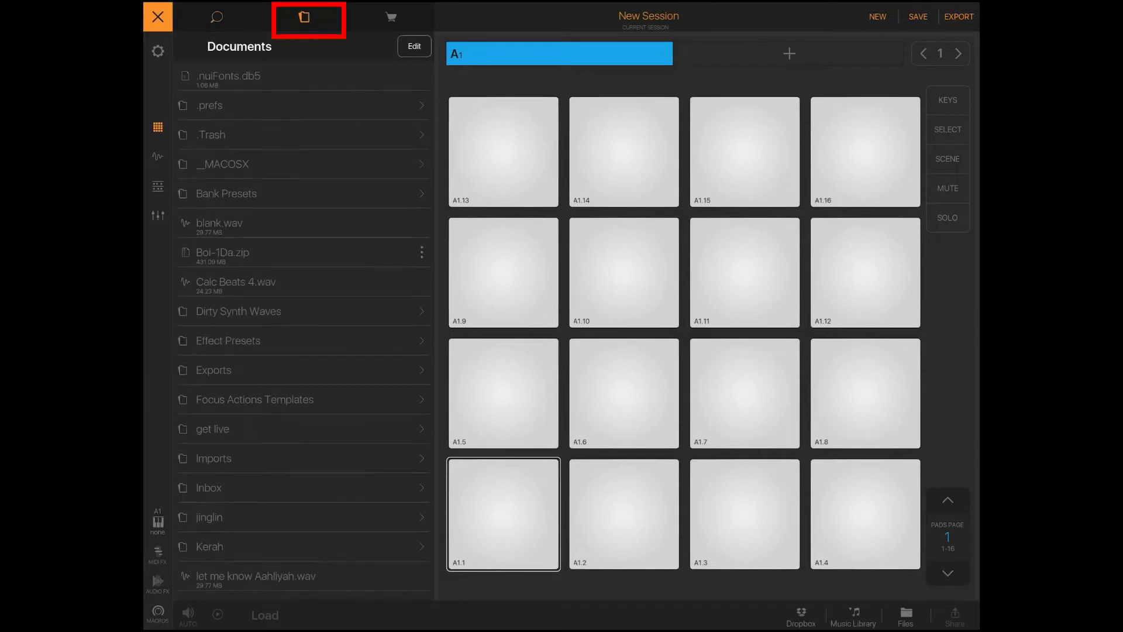
{"action": "scroll", "scroll_direction": "down", "scroll_amount": 3}
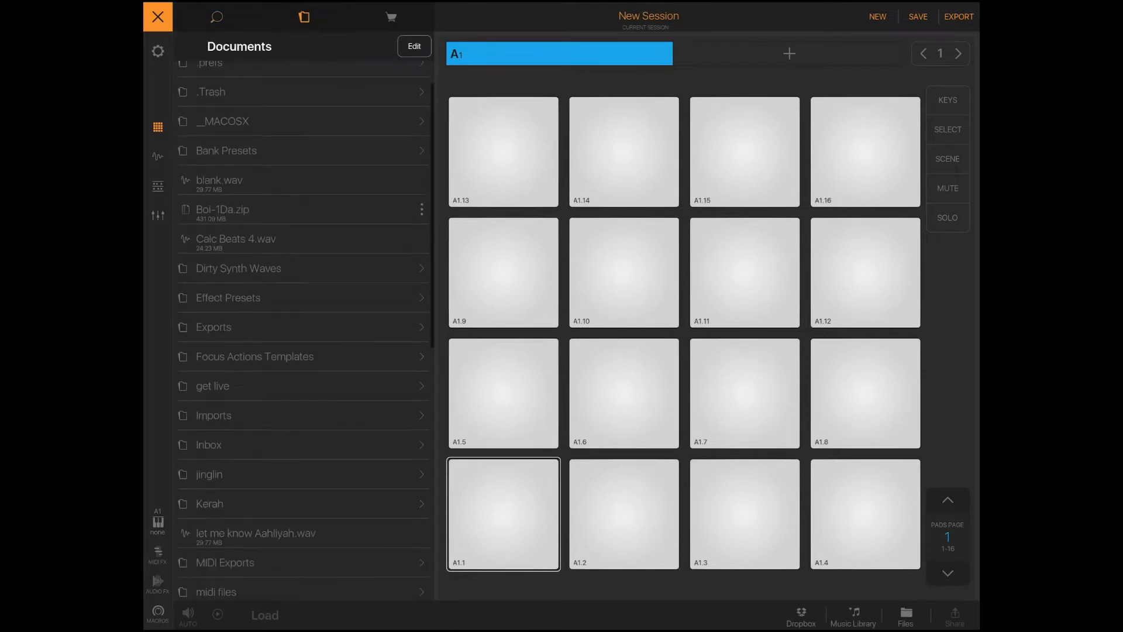
{"action": "scroll", "scroll_direction": "down", "scroll_amount": 3}
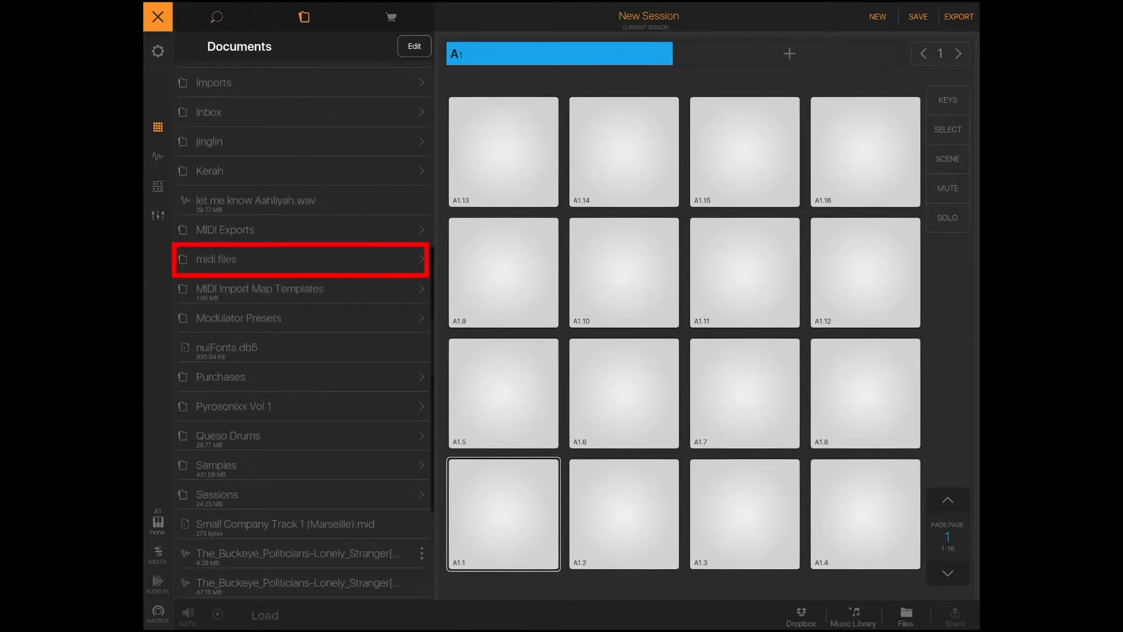
{"action": "left_click", "coordinate": [215, 259]}
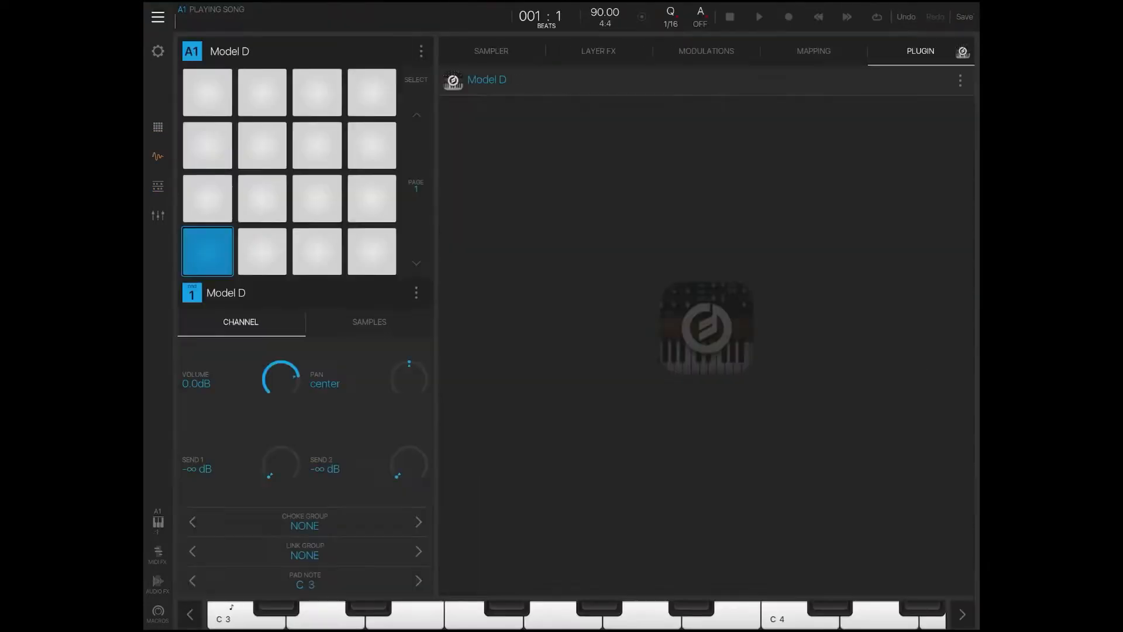
Open the Model D synth interface on pad 1 and close it again
{"action": "left_click", "coordinate": [962, 50]}
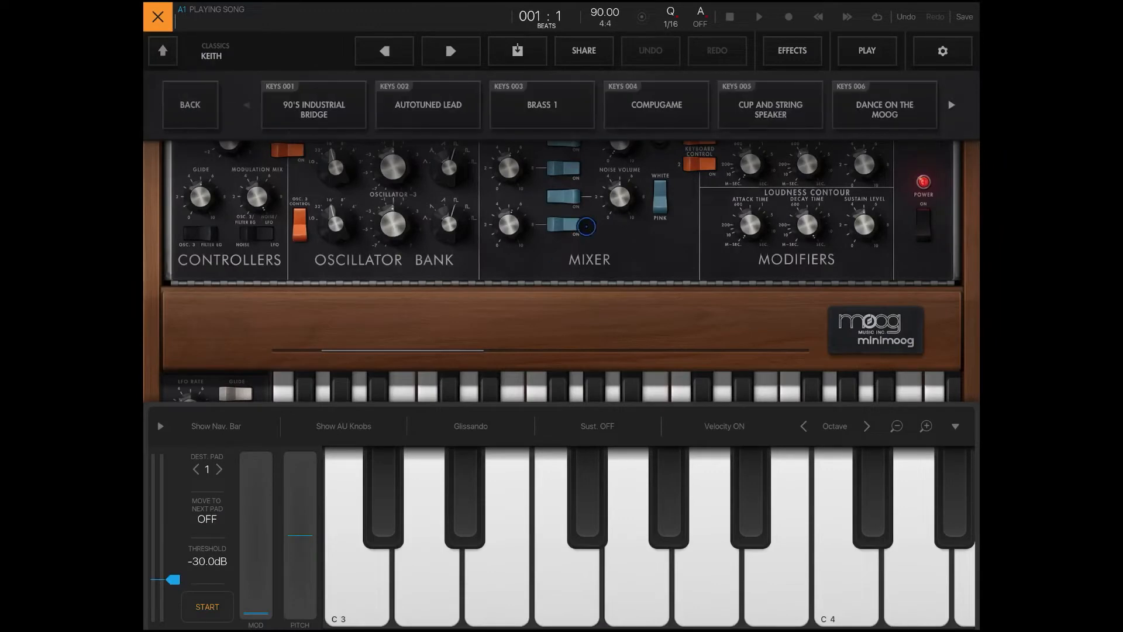
{"action": "left_click", "coordinate": [770, 104]}
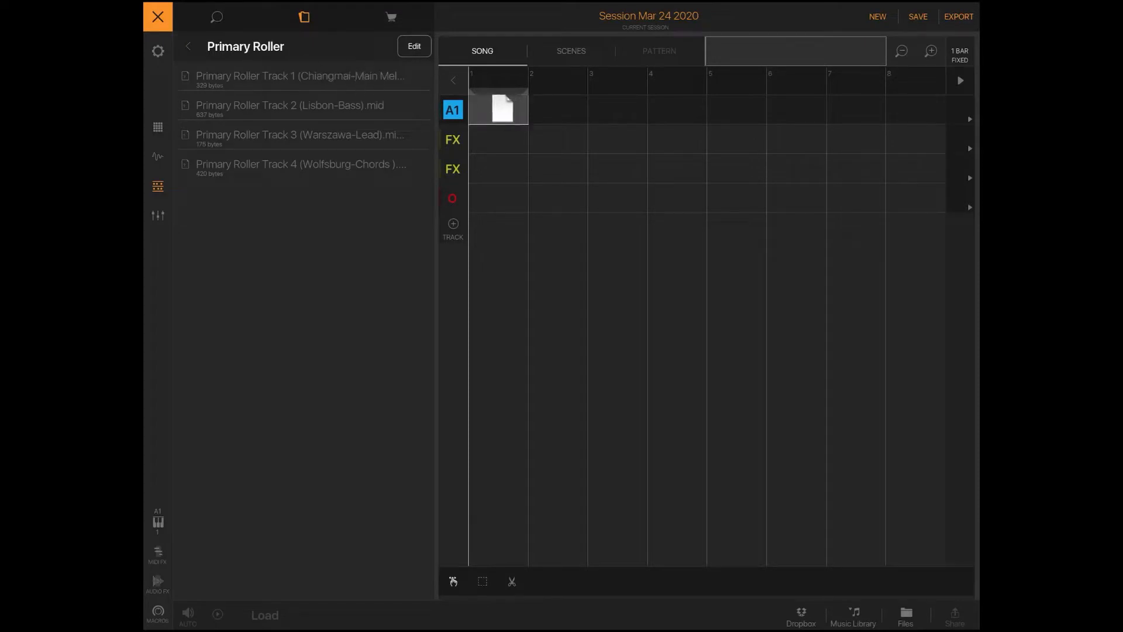
Drop a Primary Roller track .mid onto row A1 and import it with No transposition
{"action": "left_click", "coordinate": [498, 108]}
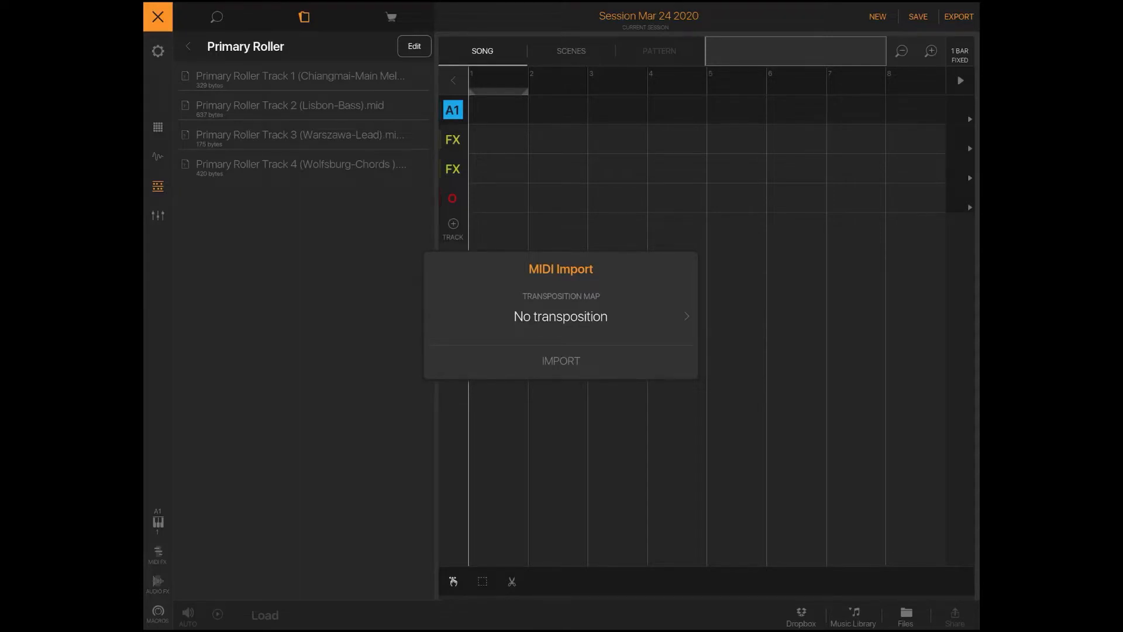
{"action": "left_click", "coordinate": [561, 316]}
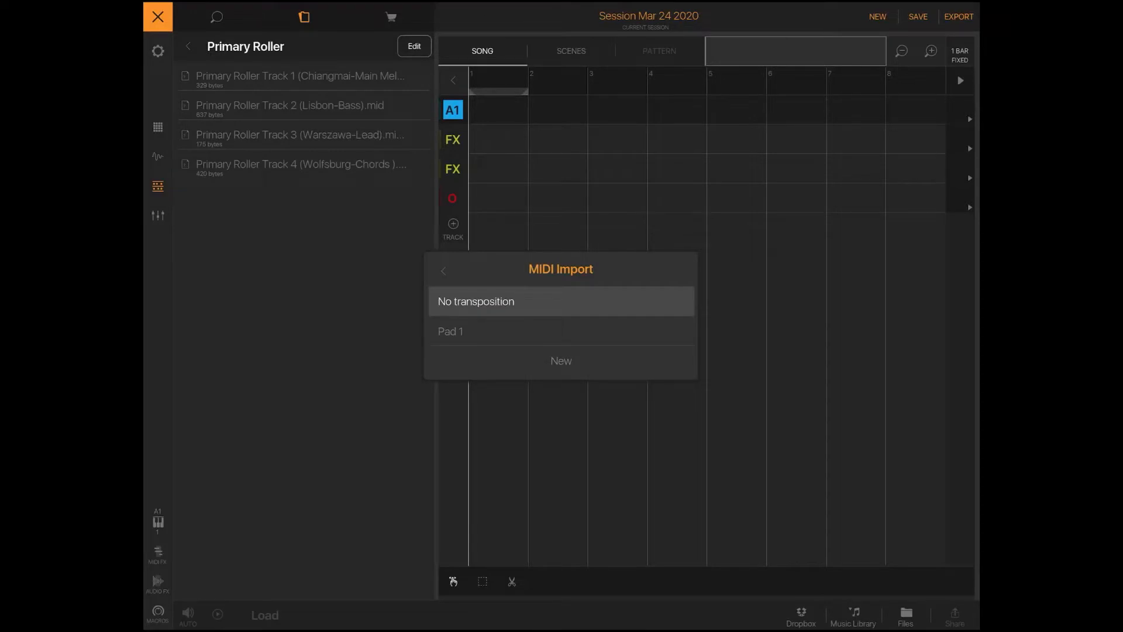
{"action": "left_click", "coordinate": [561, 331]}
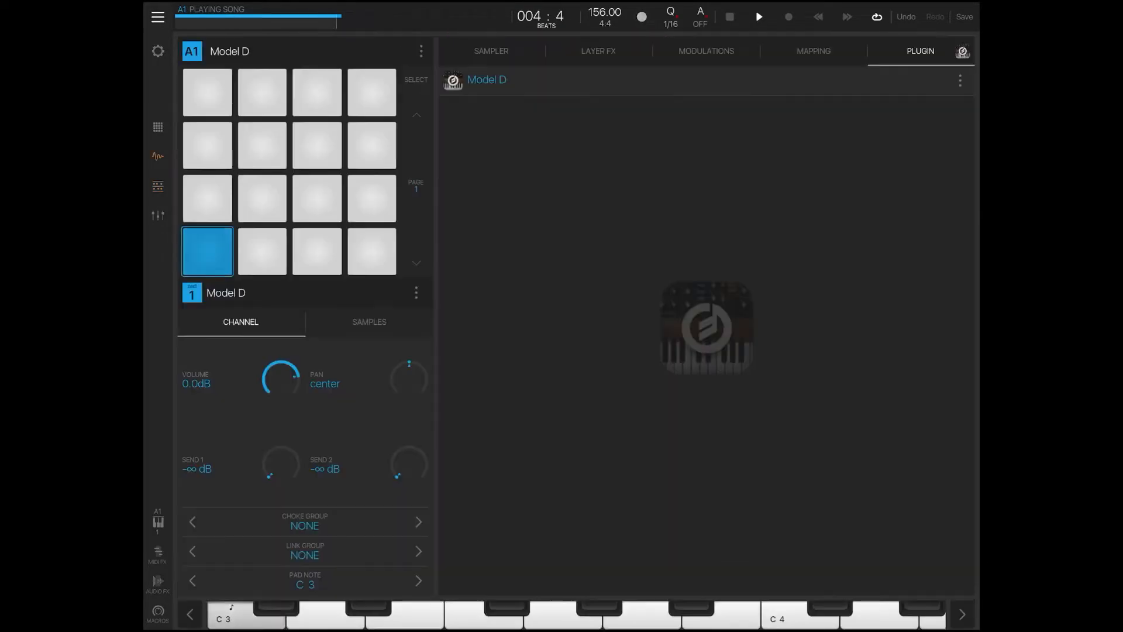
{"action": "left_click", "coordinate": [962, 50]}
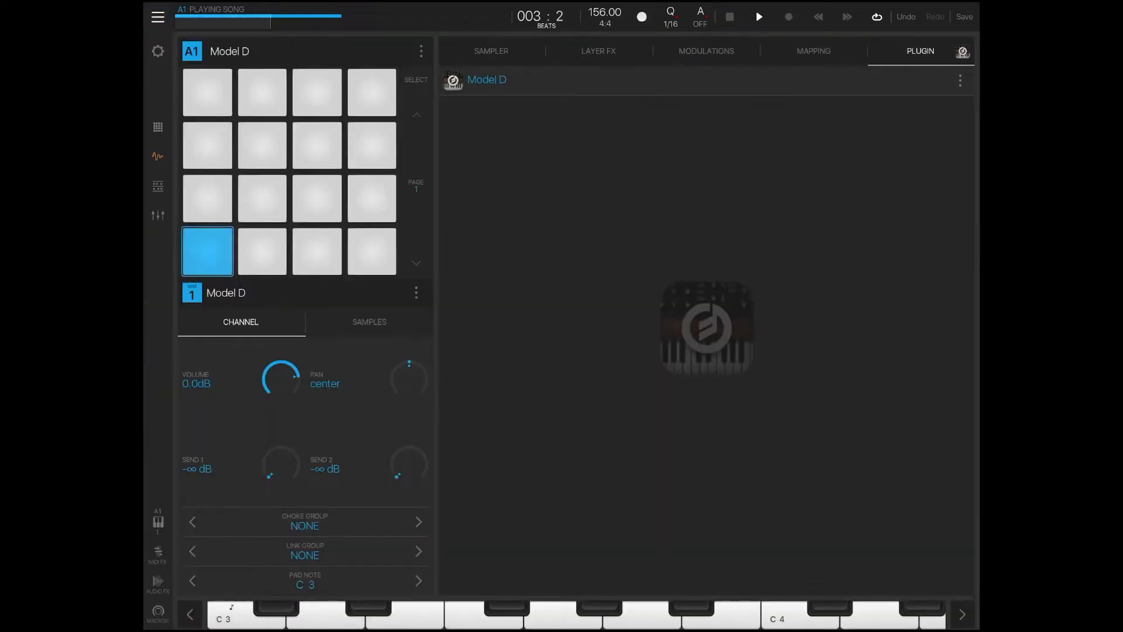
{"action": "left_click", "coordinate": [261, 250]}
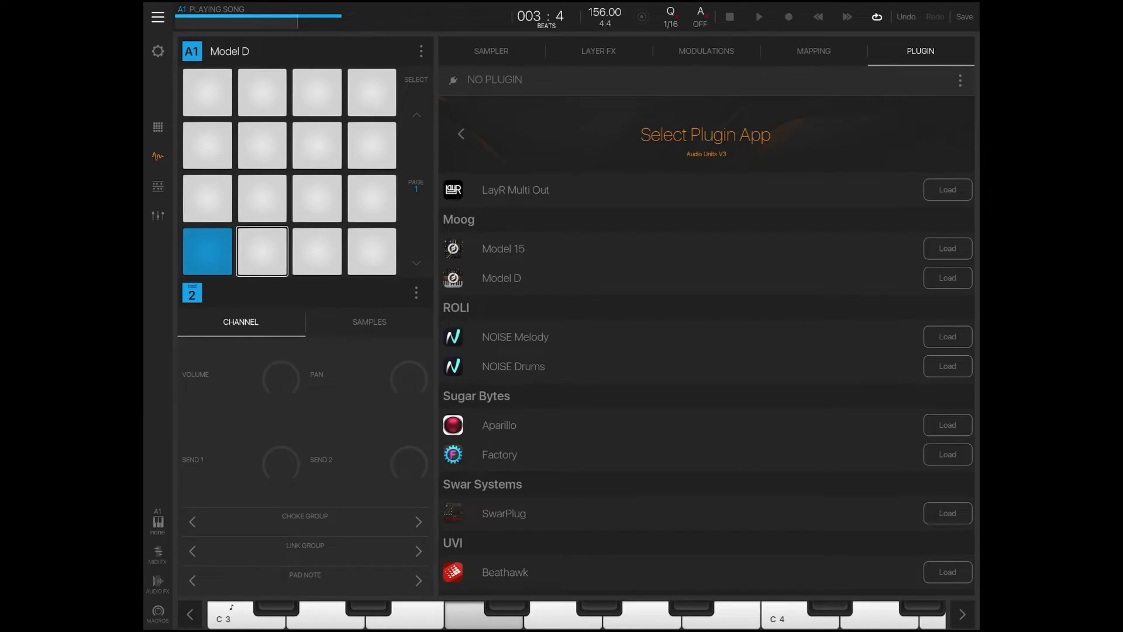
Load the Magellan 2 synth onto pad 2 and close its screen
{"action": "scroll", "scroll_direction": "down", "scroll_amount": 3}
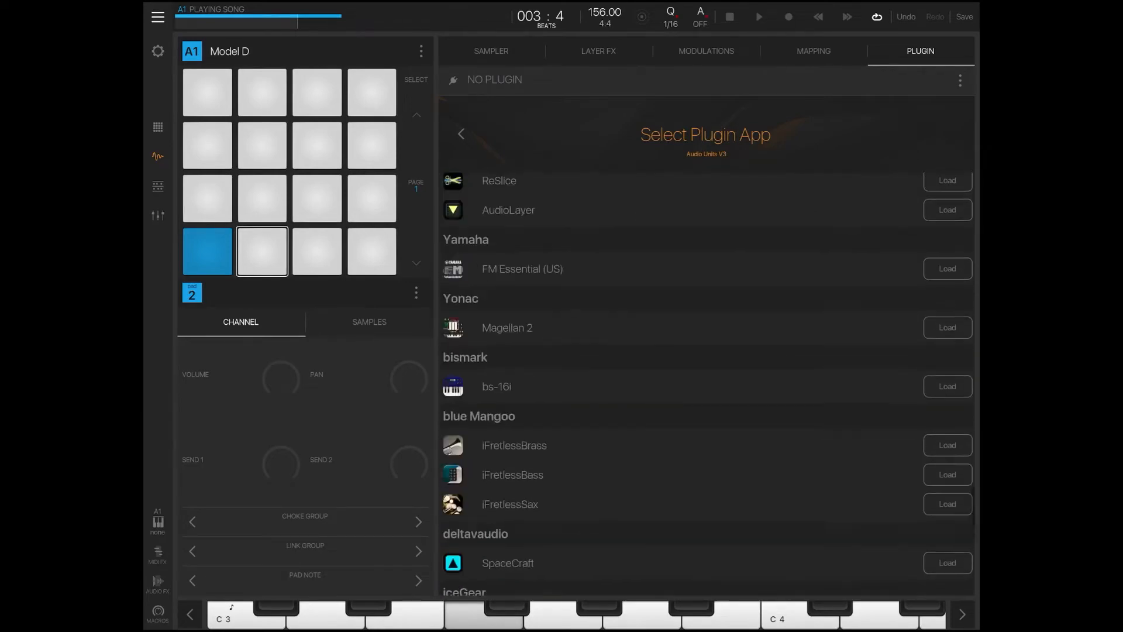
{"action": "left_click", "coordinate": [947, 328]}
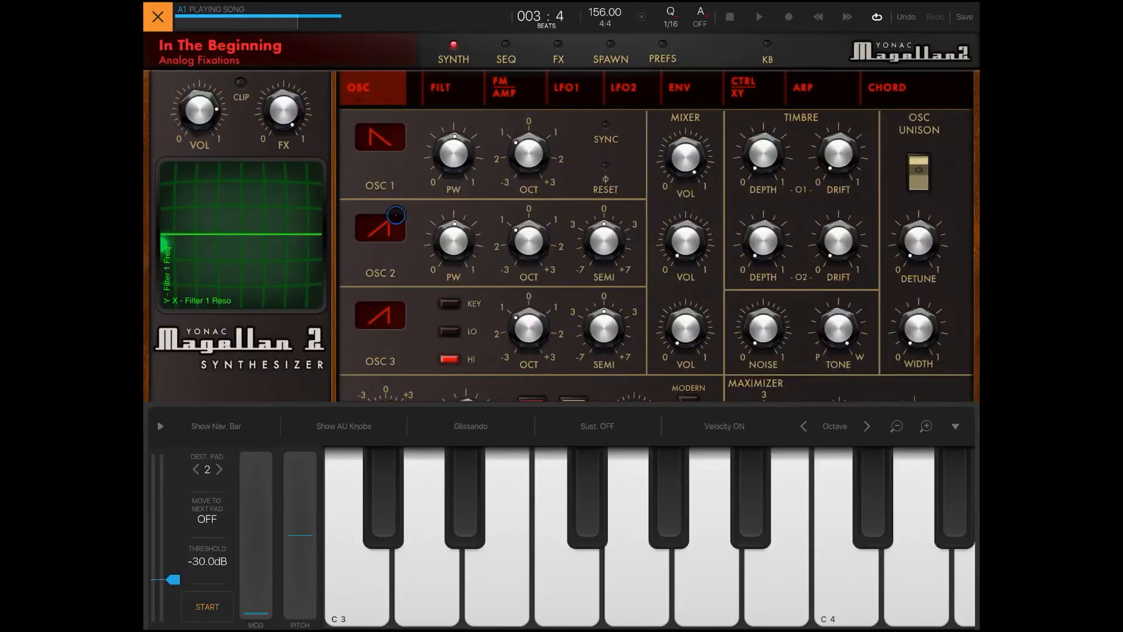
{"action": "left_click", "coordinate": [158, 16]}
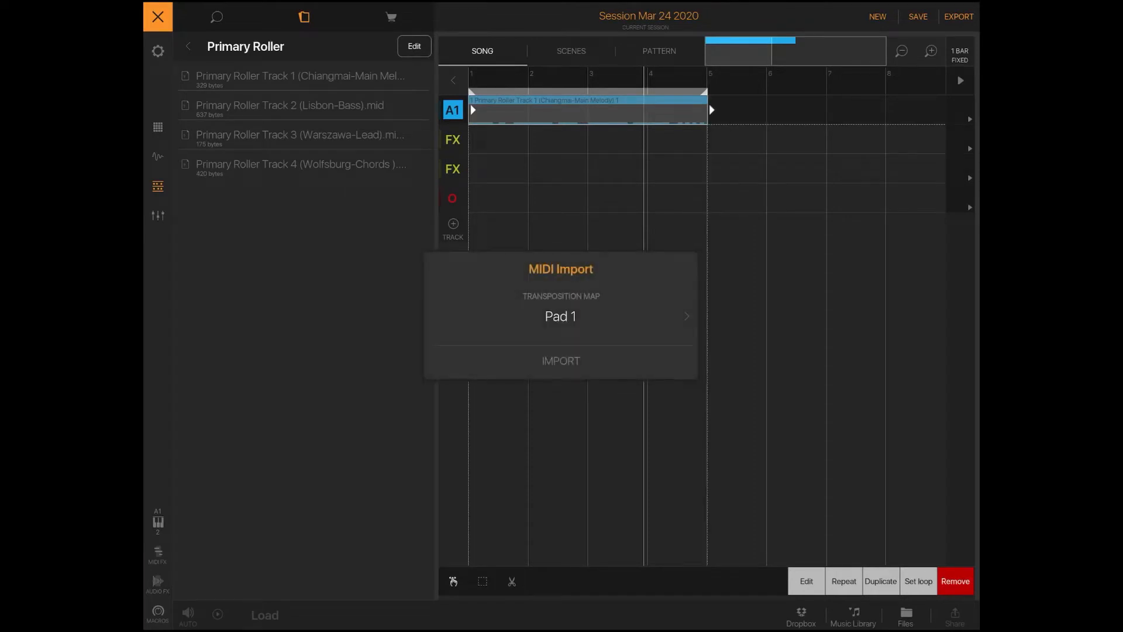
Import the Lisbon-Bass track MIDI onto pad 2 and view the pad patterns
{"action": "left_click", "coordinate": [560, 360]}
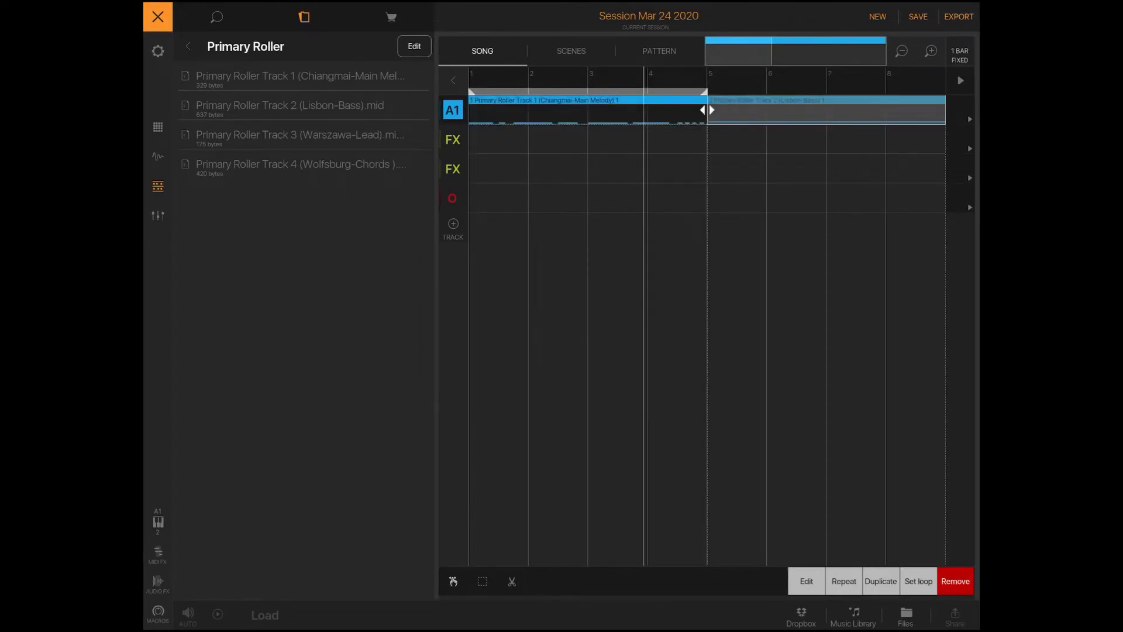
{"action": "left_click", "coordinate": [657, 50]}
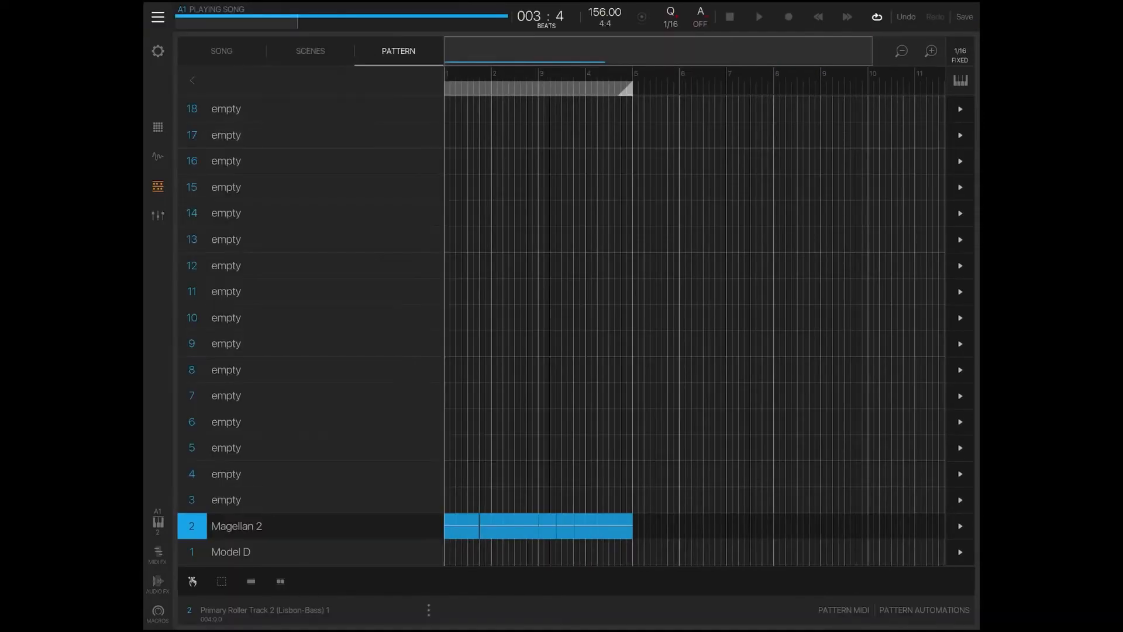
Switch through Pads, Song and Pattern views, then bring up the mixer with Model D and Magellan 2 channels
{"action": "left_click", "coordinate": [221, 50]}
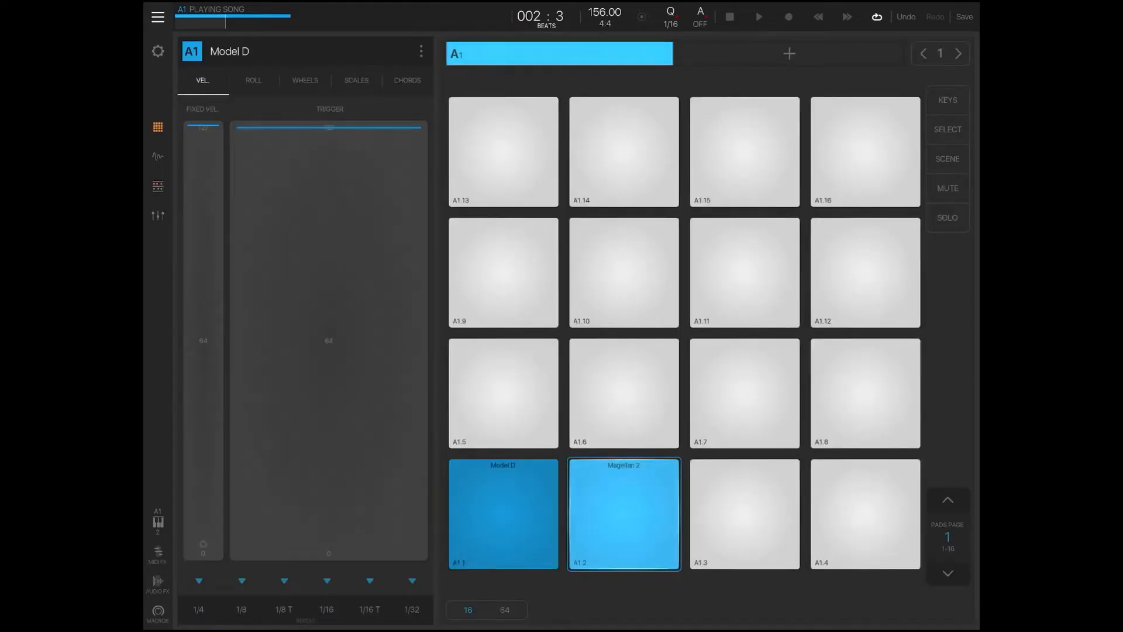
{"action": "left_click", "coordinate": [623, 514]}
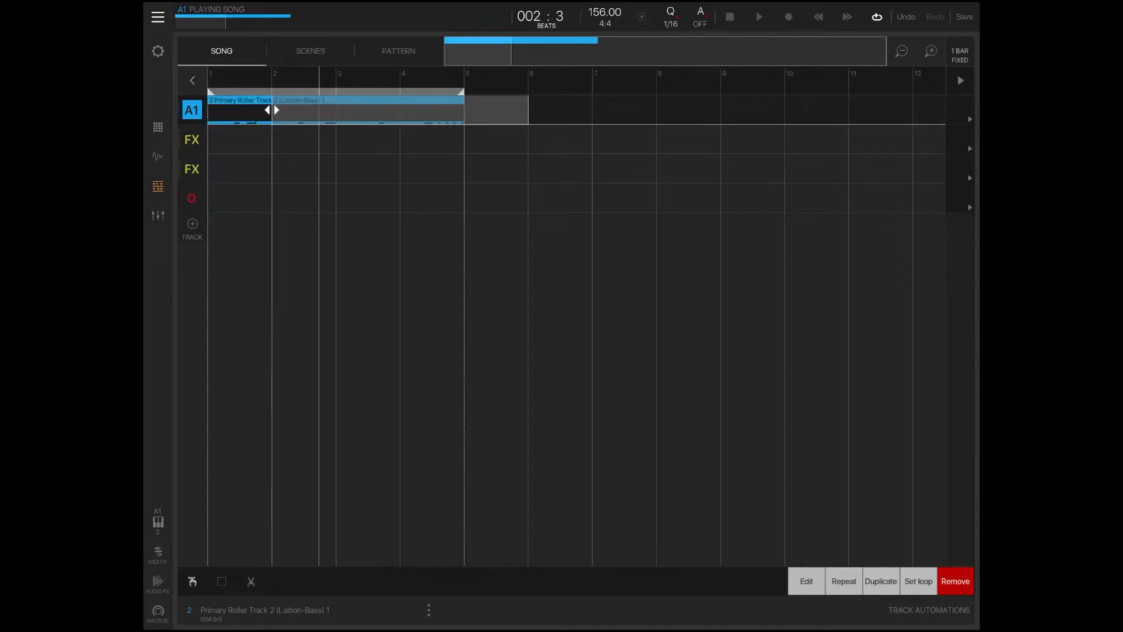
{"action": "left_click", "coordinate": [398, 50]}
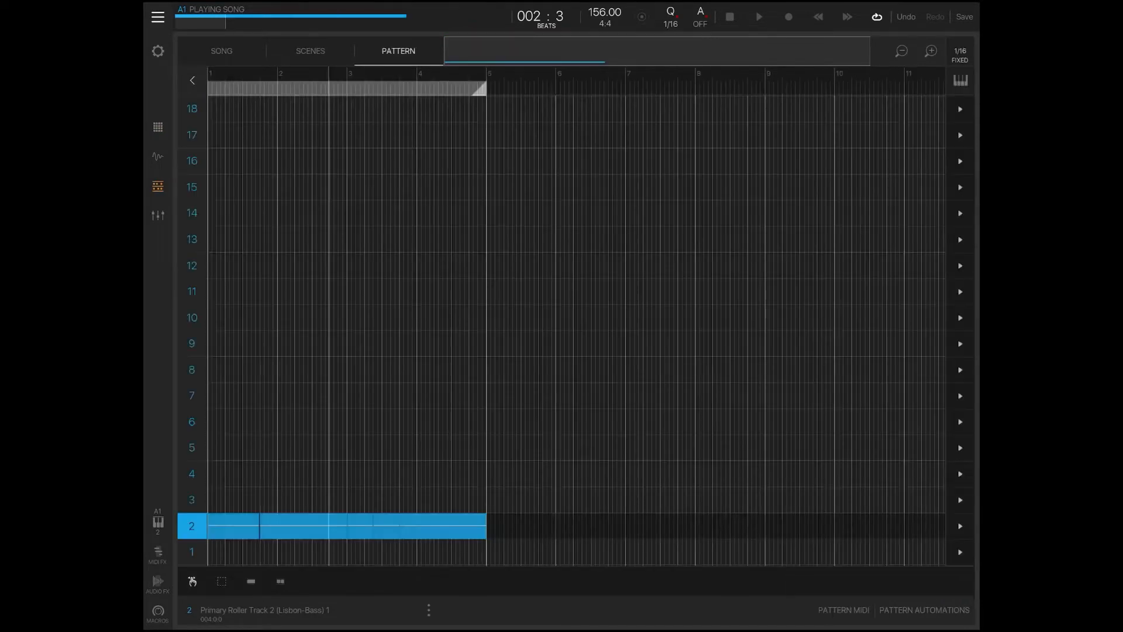
{"action": "left_click", "coordinate": [959, 80]}
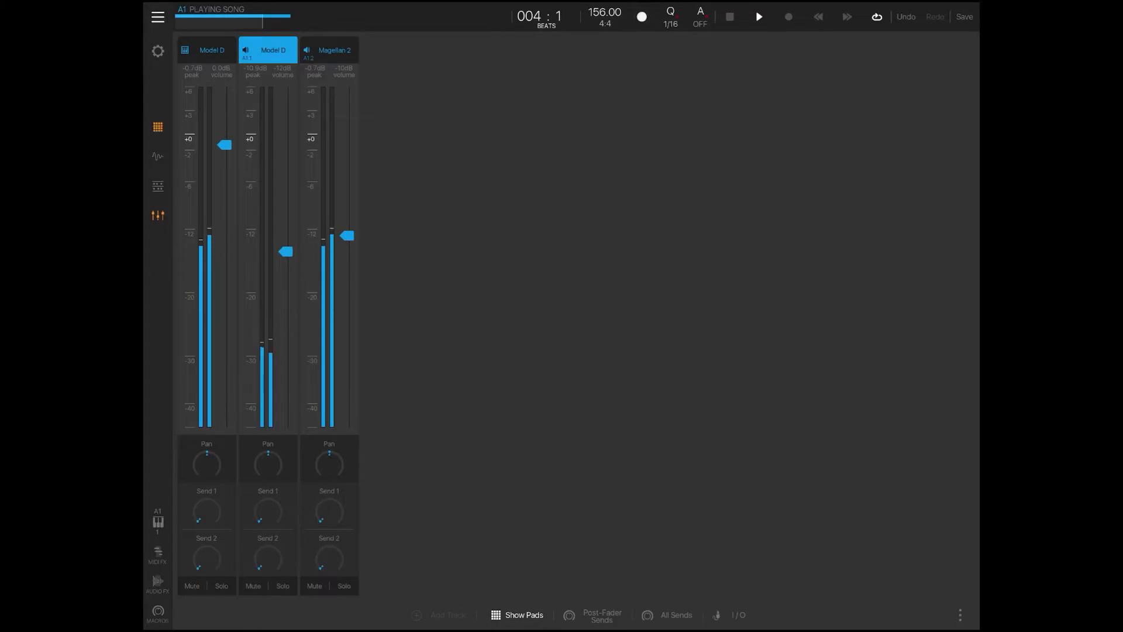
Import the Wolfsburg-Chords track MIDI from Primary Roller onto pad 3
{"action": "left_click", "coordinate": [523, 614]}
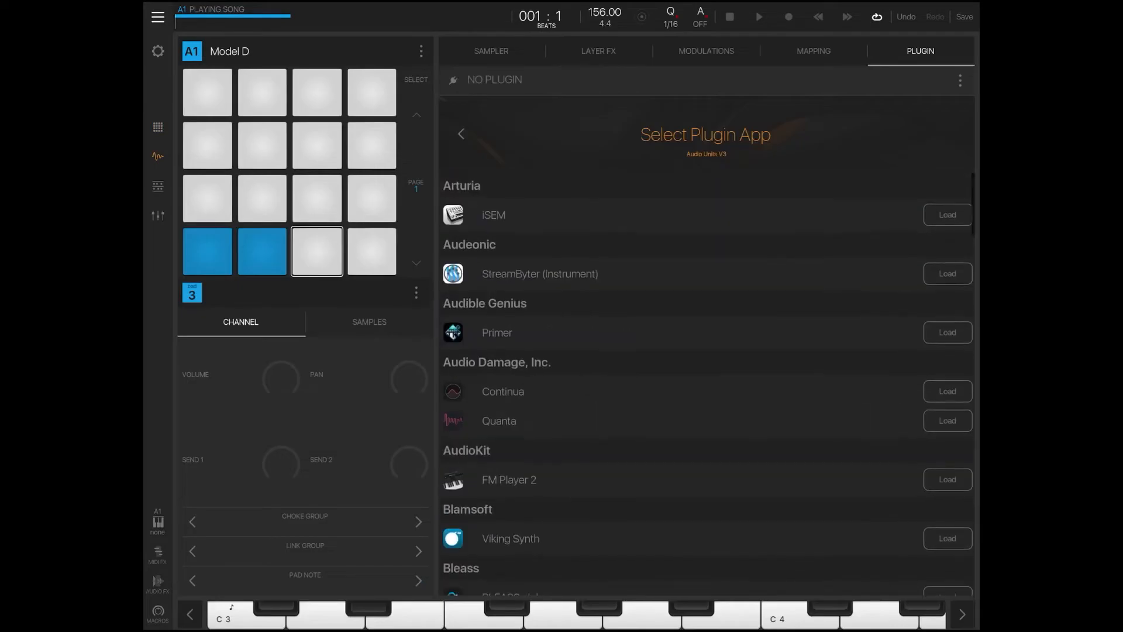
{"action": "left_click", "coordinate": [947, 331]}
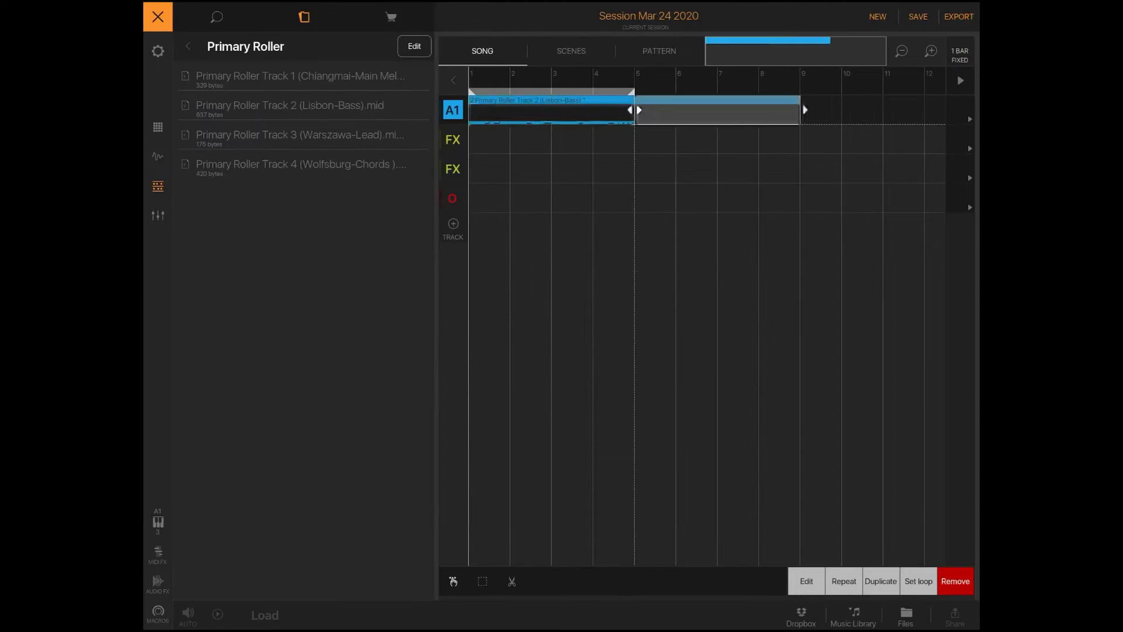
{"action": "left_click", "coordinate": [656, 50]}
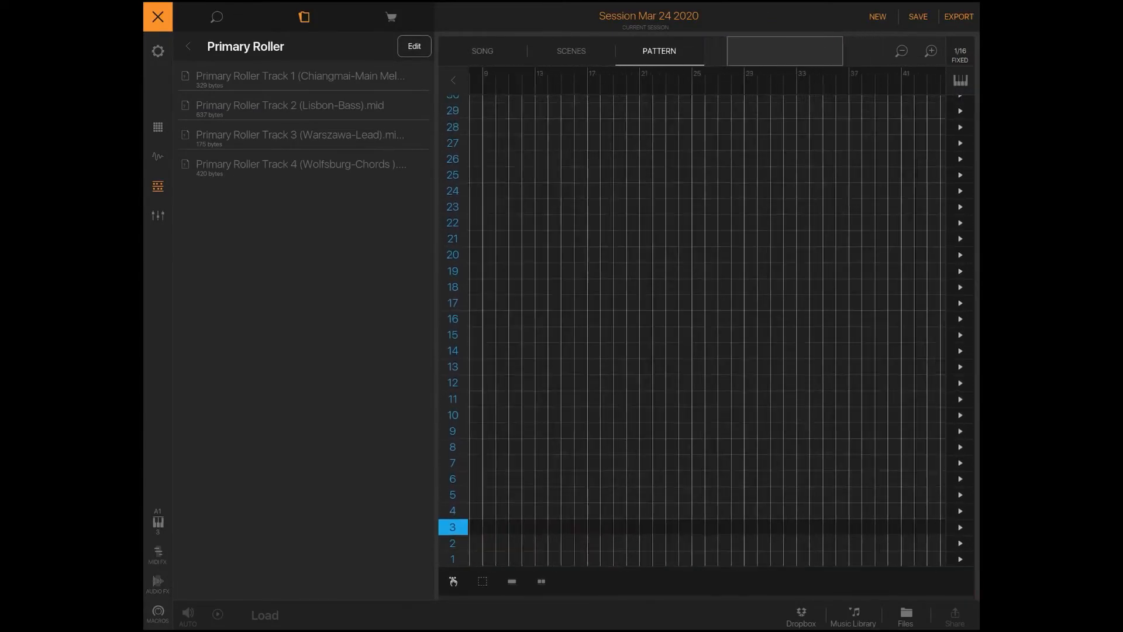
{"action": "left_click", "coordinate": [481, 50]}
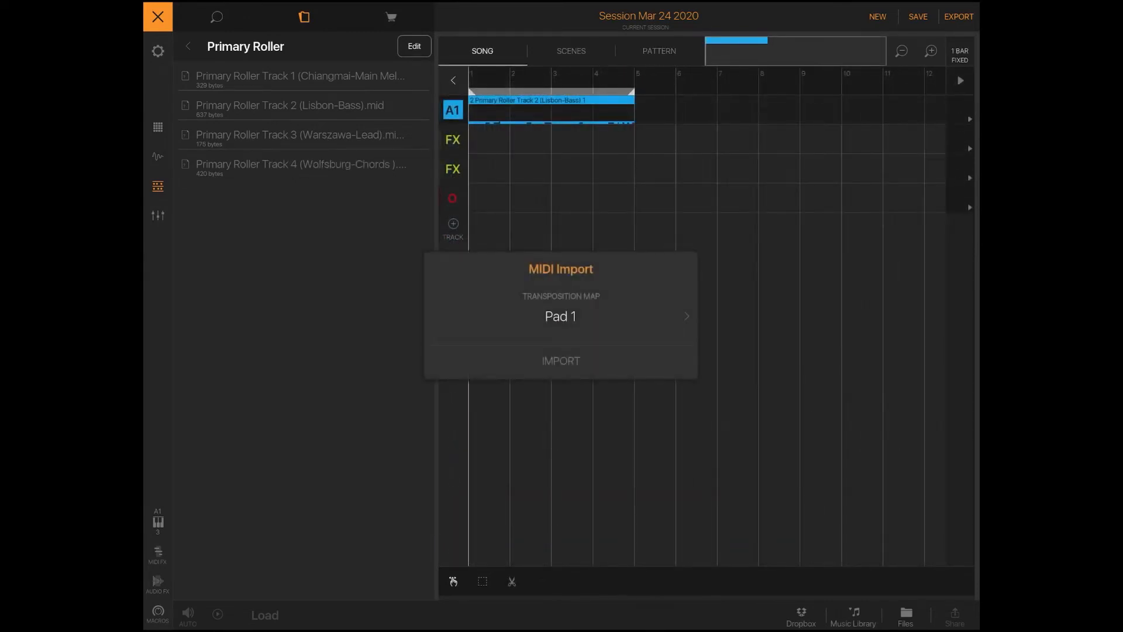
{"action": "left_click", "coordinate": [656, 50]}
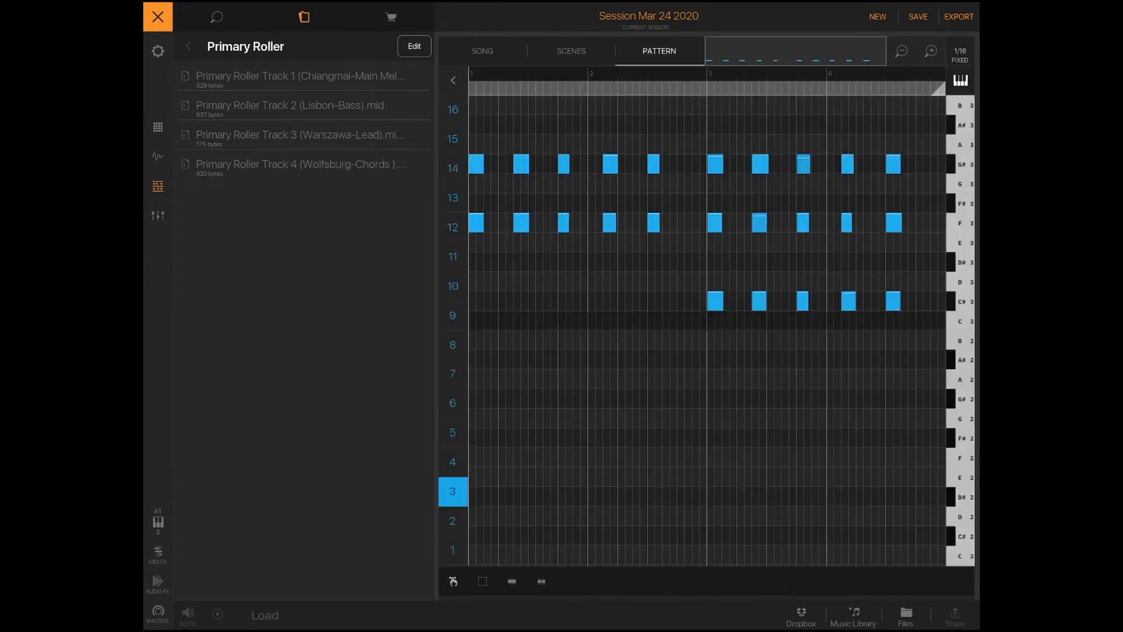
Load the Primer synth onto pad 3 as its instrument
{"action": "left_click", "coordinate": [157, 16]}
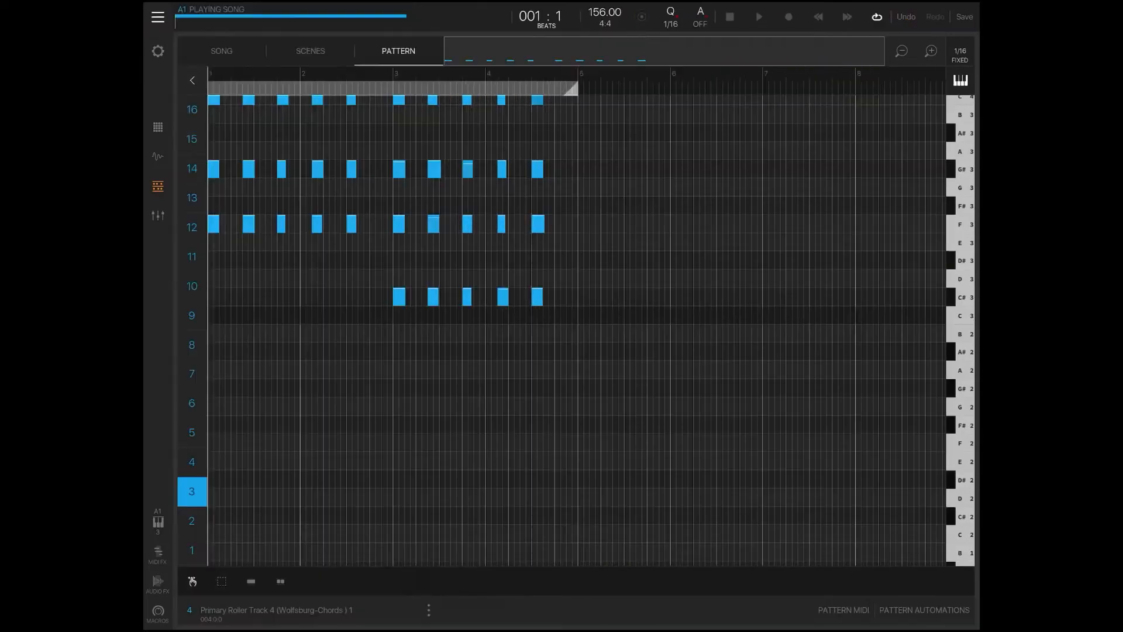
{"action": "left_click", "coordinate": [221, 51]}
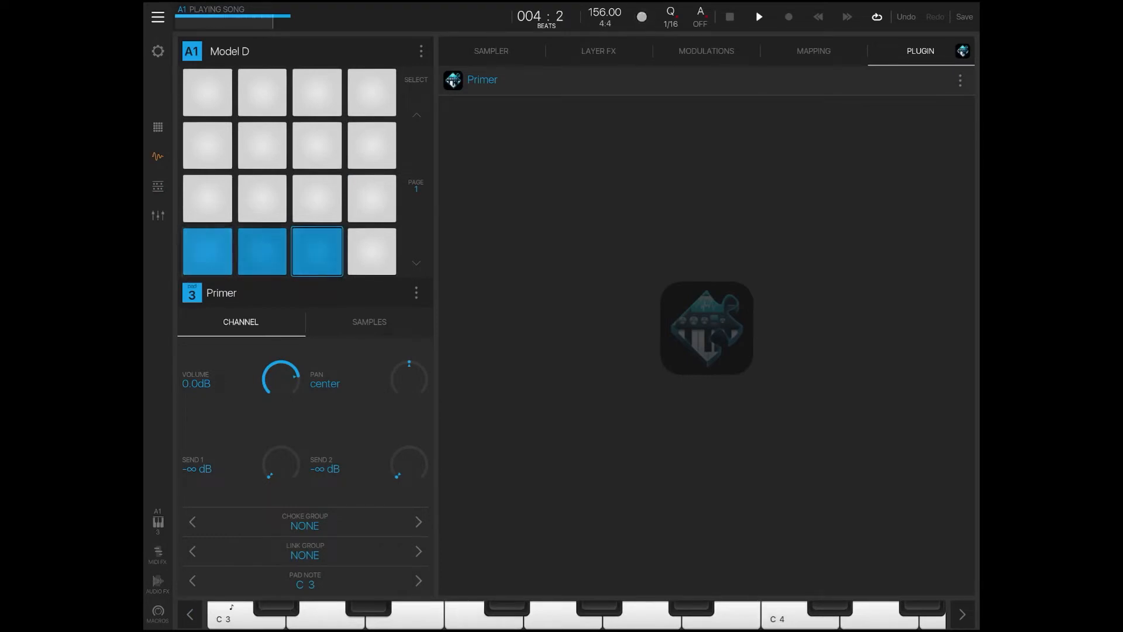
{"action": "left_click", "coordinate": [759, 16]}
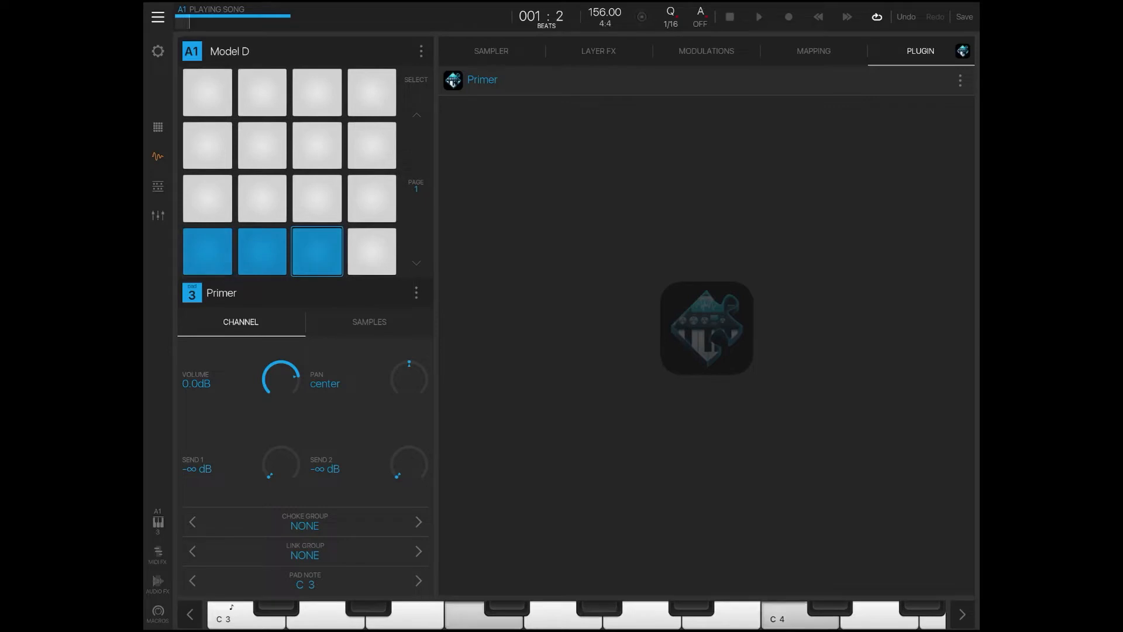
Download bwv974.mid (Concerto in Dmin. BWV 974) from midiworld and bring up its share sheet
{"action": "left_click", "coordinate": [604, 18]}
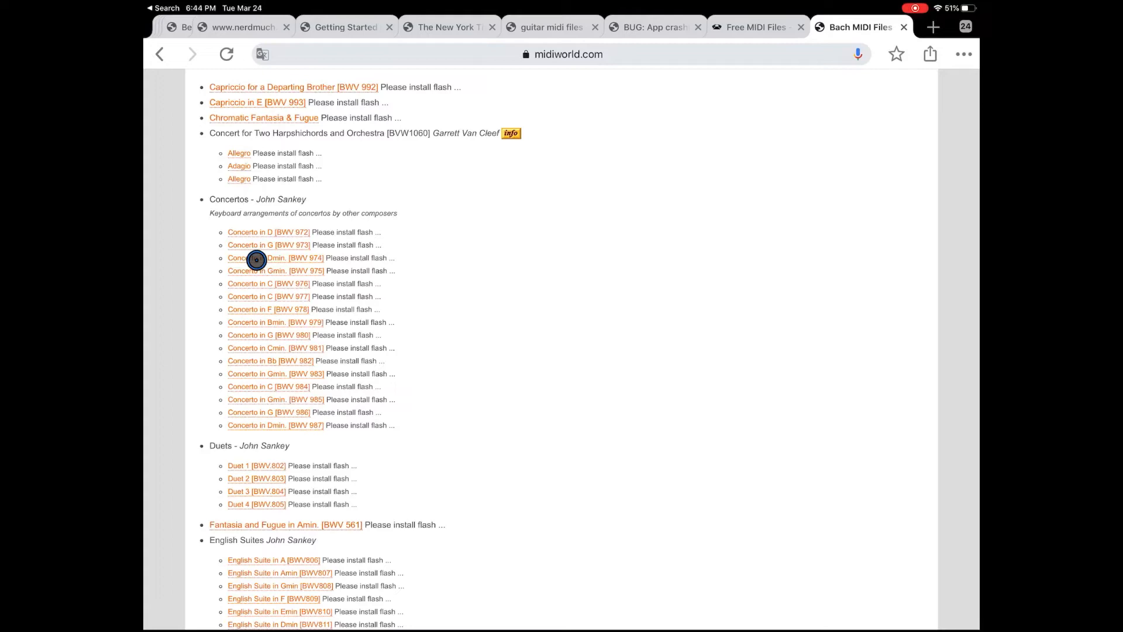
{"action": "left_click", "coordinate": [274, 258]}
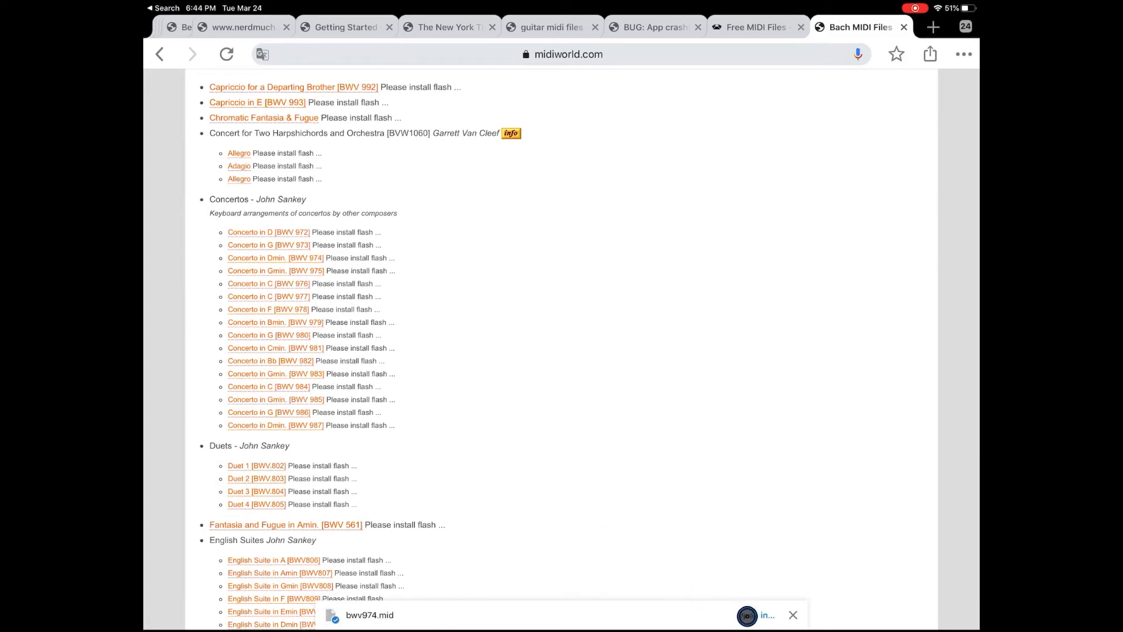
{"action": "left_click", "coordinate": [755, 614]}
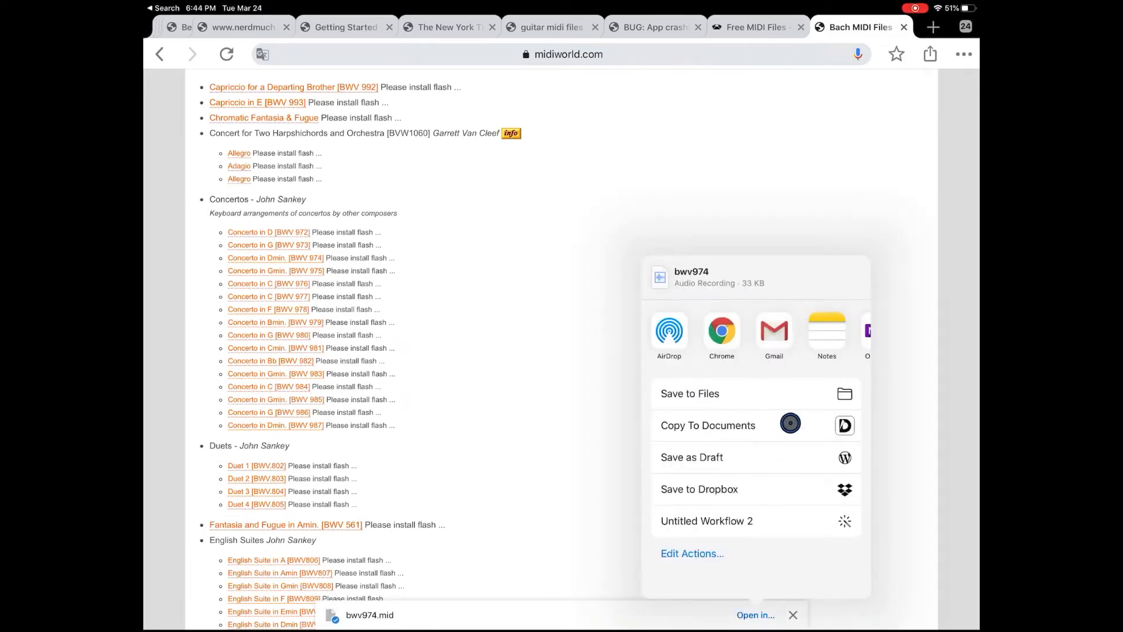
Save bwv974.mid to Files under Primary Roller in a new folder named Bach midi
{"action": "left_click", "coordinate": [689, 393]}
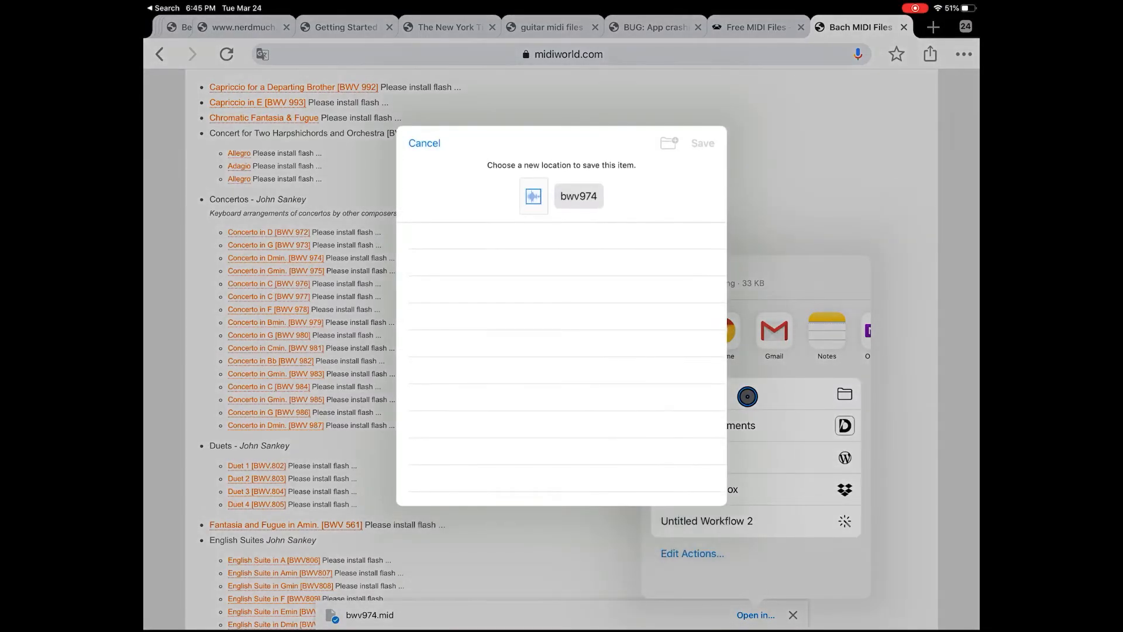
{"action": "left_click", "coordinate": [546, 364]}
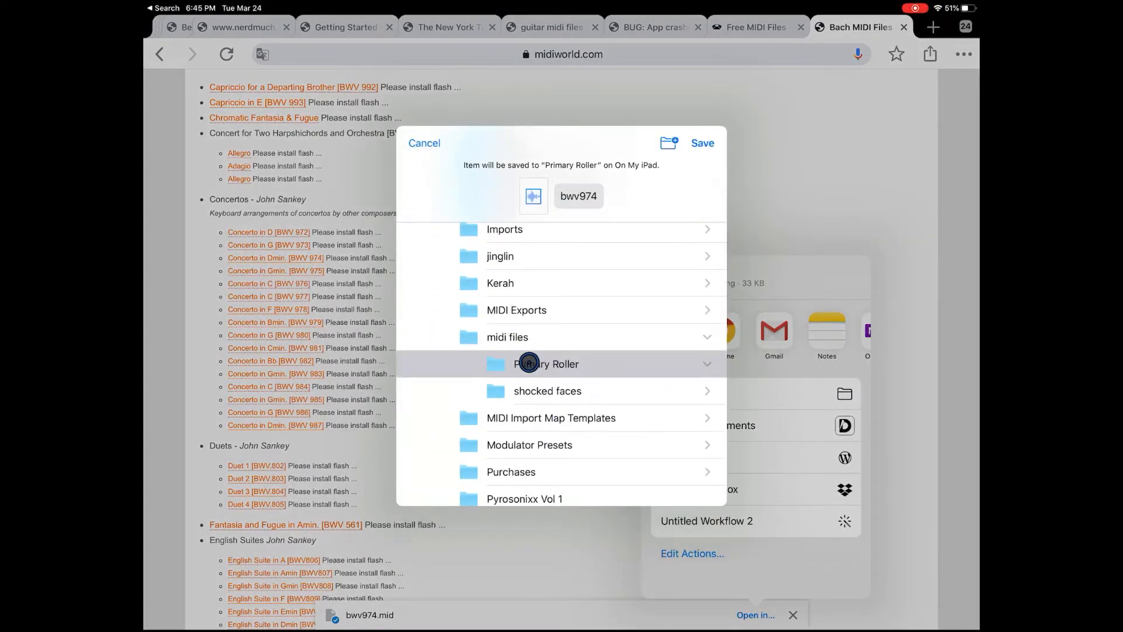
{"action": "left_click", "coordinate": [507, 337]}
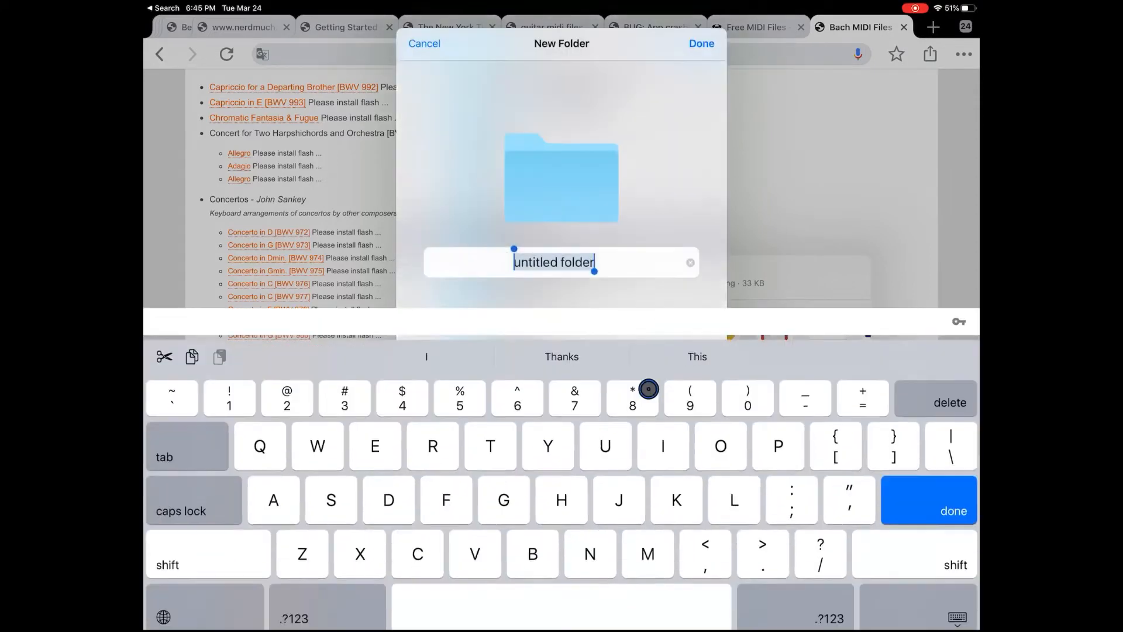
{"action": "type", "text": "Bach midi"}
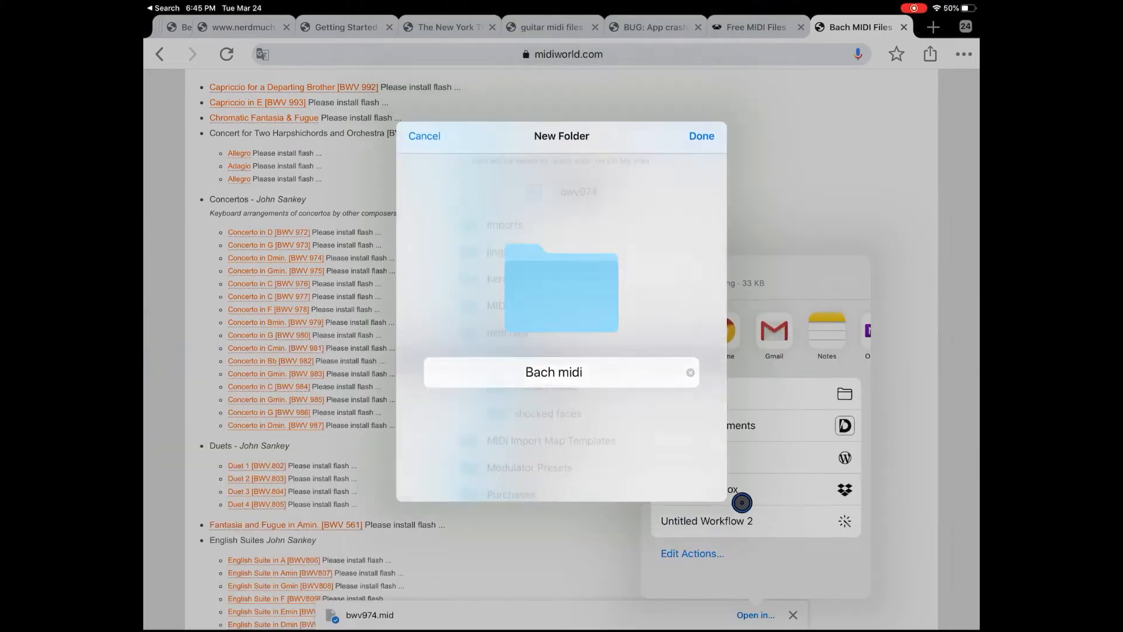
{"action": "left_click", "coordinate": [701, 136]}
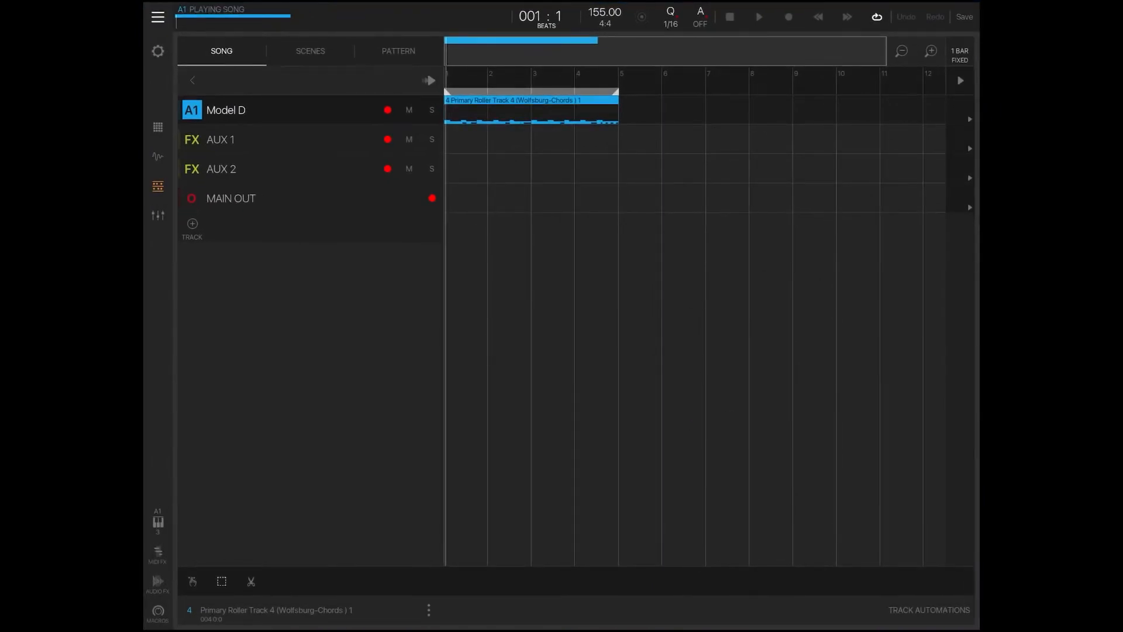
Remove Model D's old pattern and load bwv974.mid from the Bach midi folder onto A1
{"action": "left_click", "coordinate": [530, 110]}
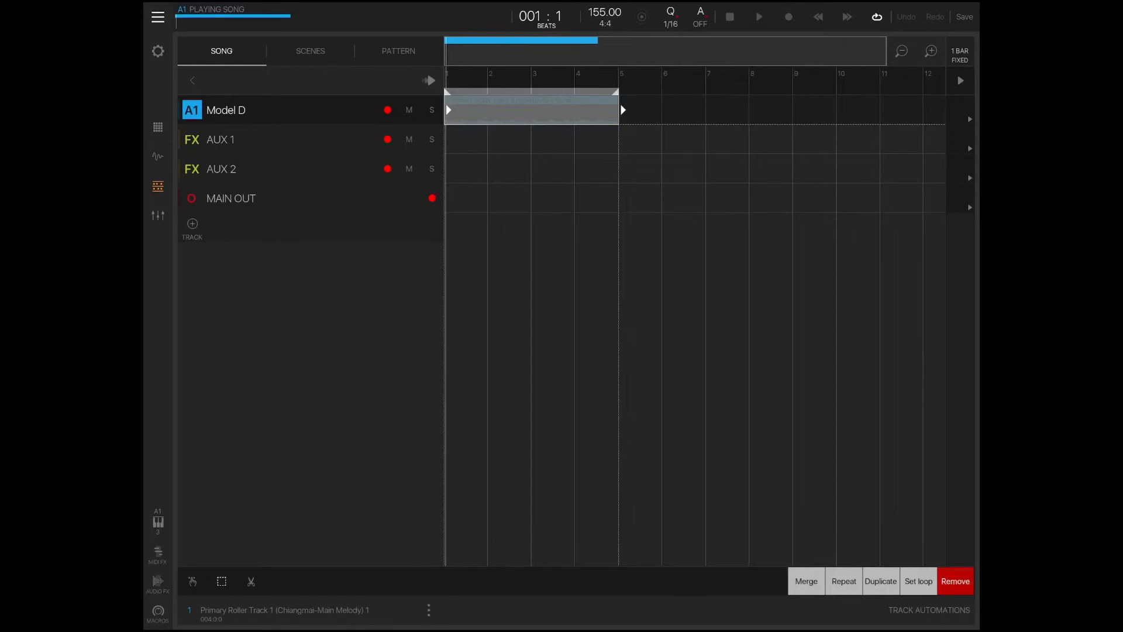
{"action": "left_click", "coordinate": [157, 16]}
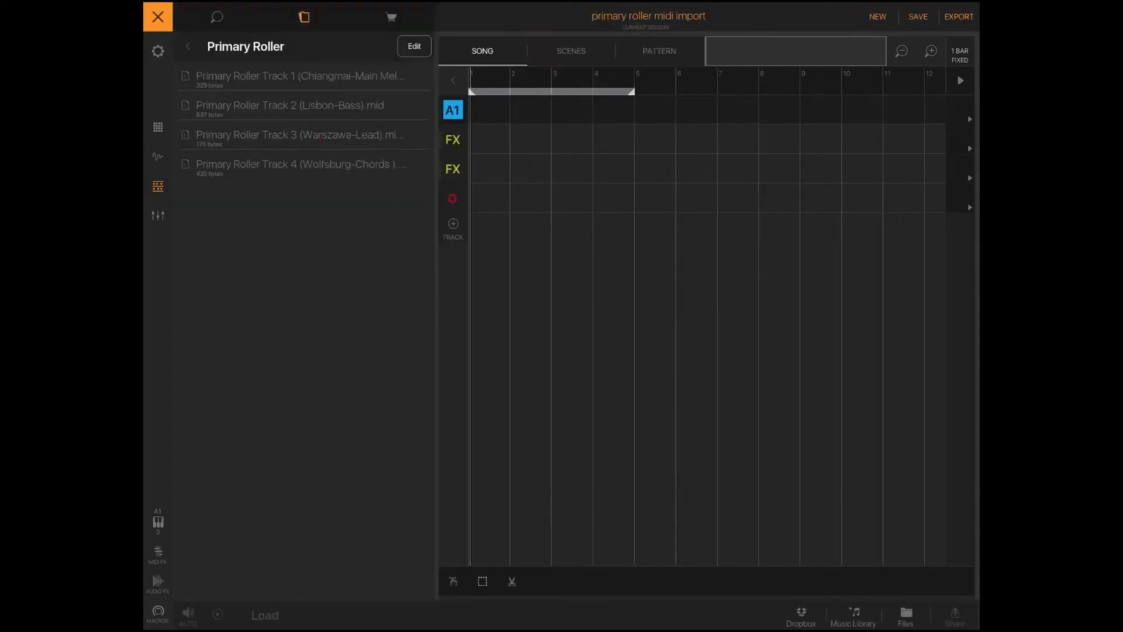
{"action": "left_click", "coordinate": [187, 46]}
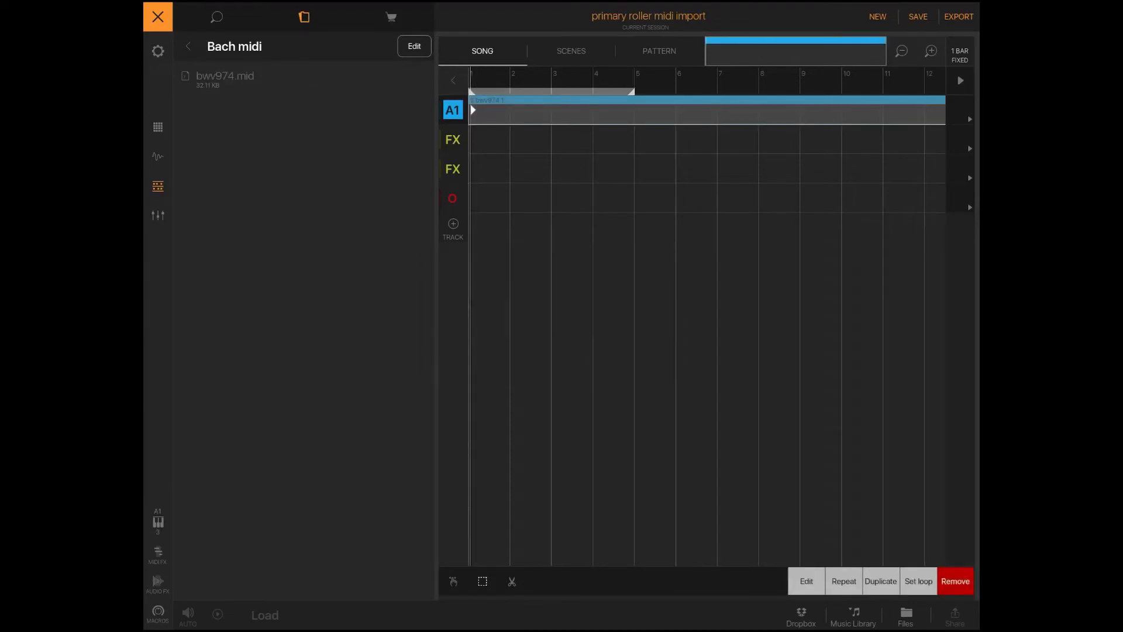
{"action": "left_click", "coordinate": [657, 50]}
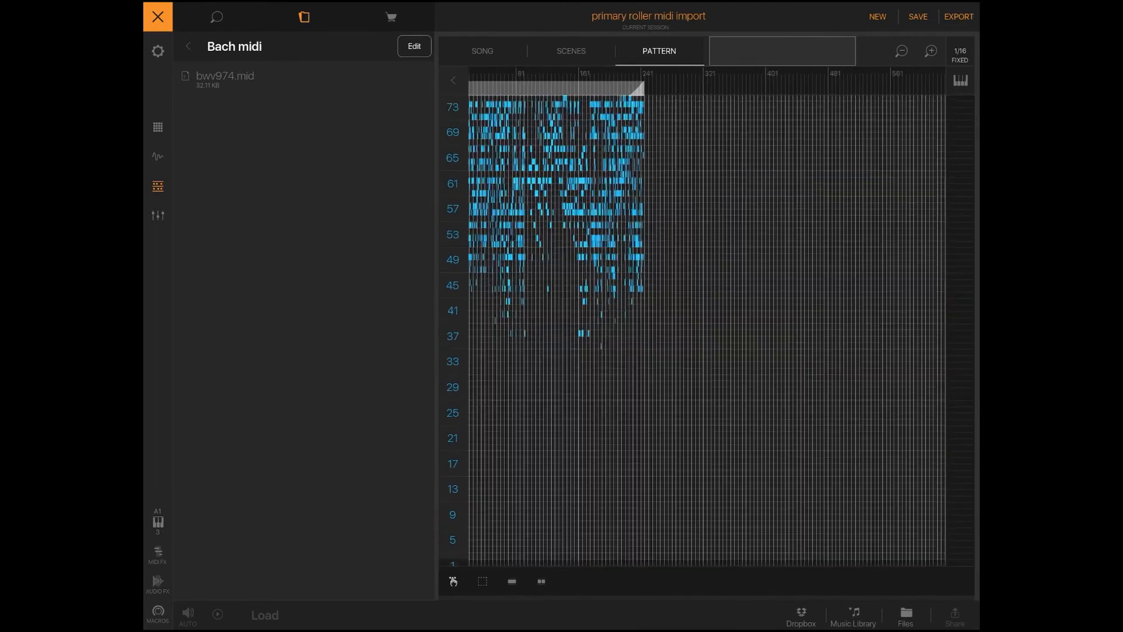
{"action": "left_click", "coordinate": [930, 50]}
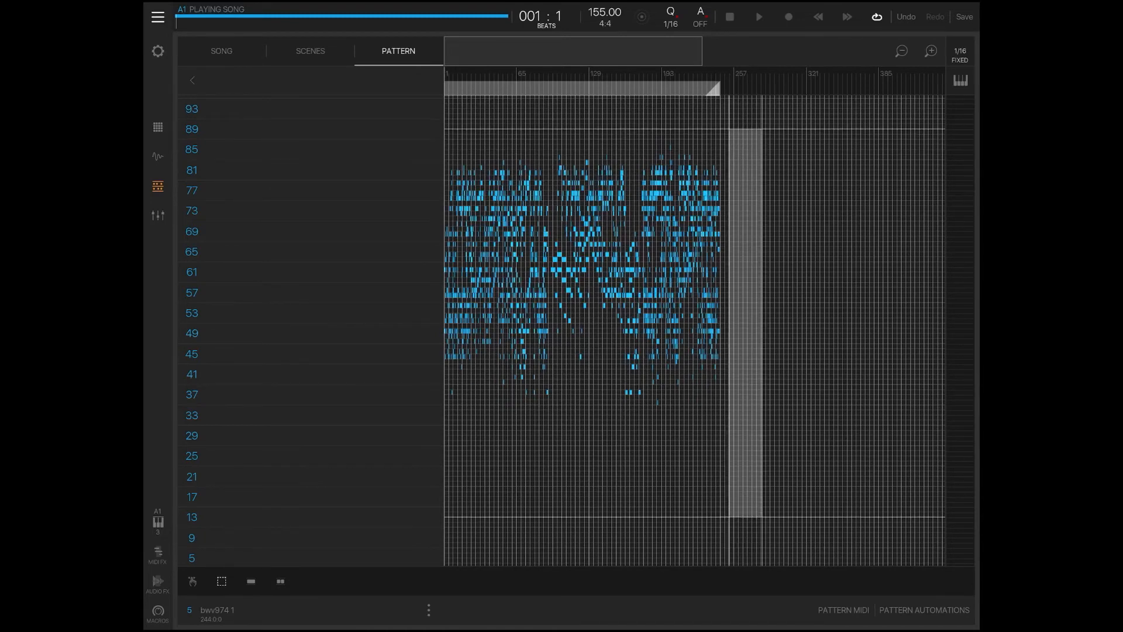
Copy and delete all bwv974 notes, switch the grid to keyboard layout, and paste them back
{"action": "left_click", "coordinate": [580, 272]}
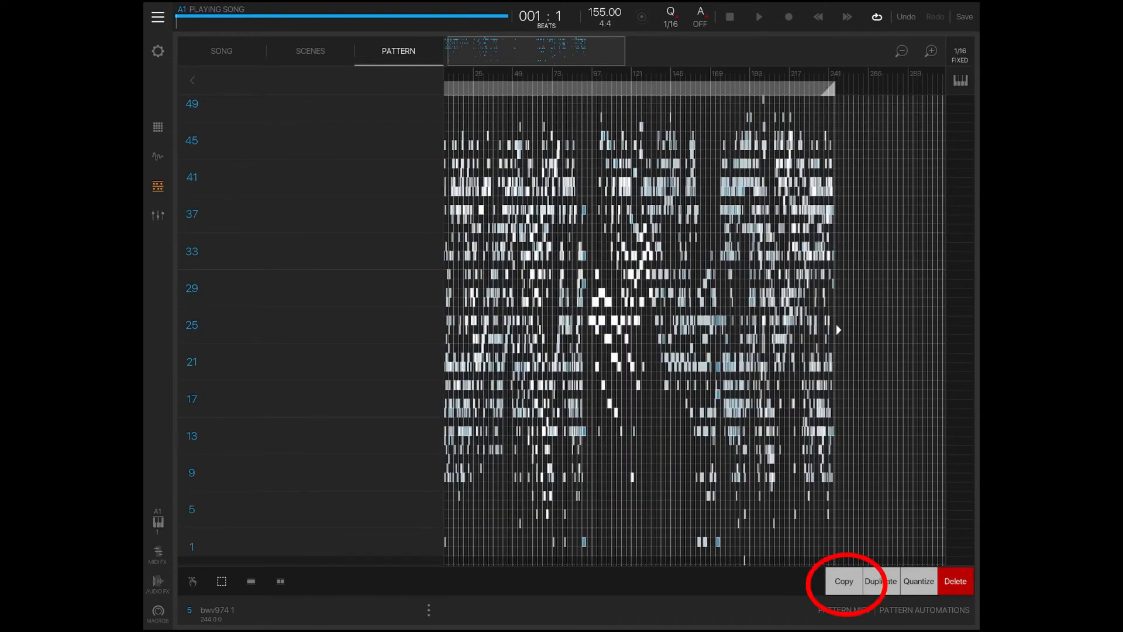
{"action": "left_click", "coordinate": [844, 582]}
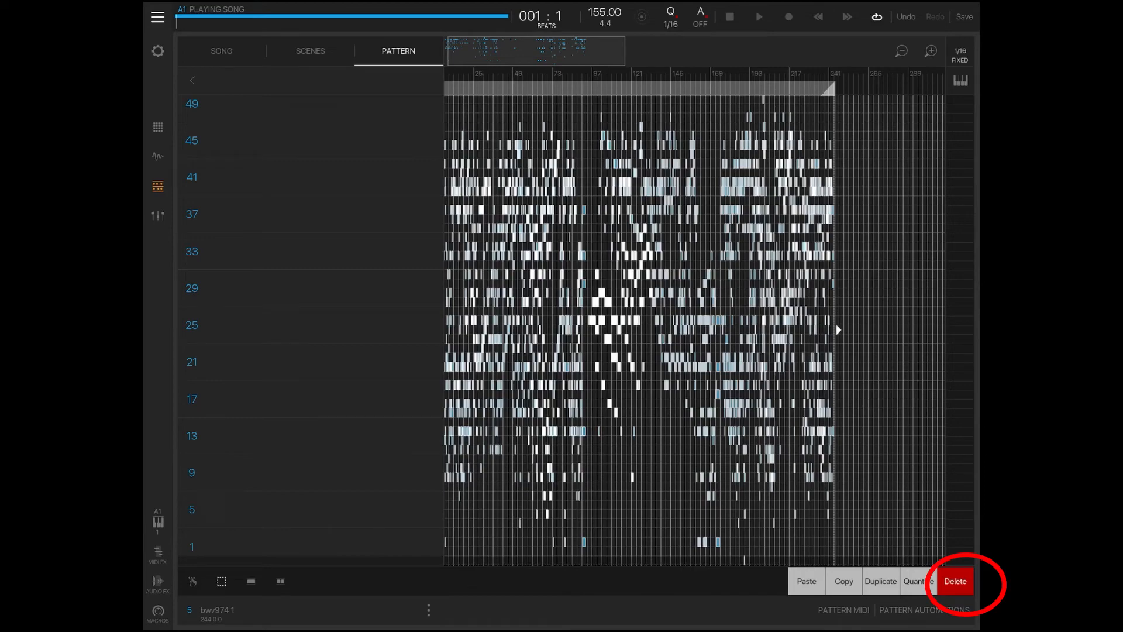
{"action": "left_click", "coordinate": [956, 581]}
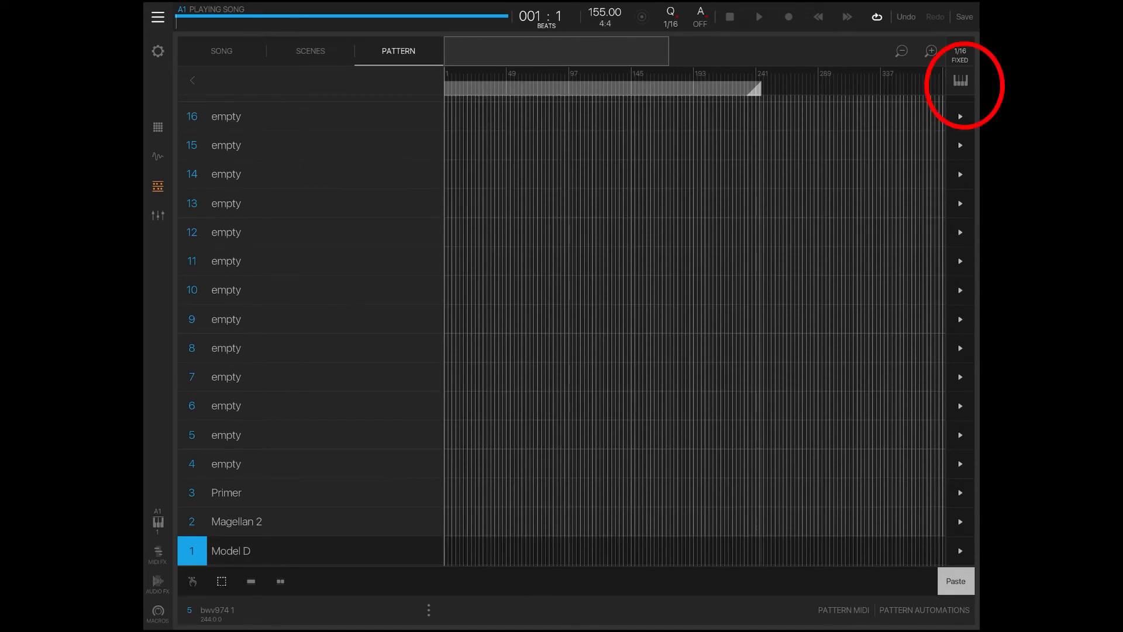
{"action": "left_click", "coordinate": [959, 81]}
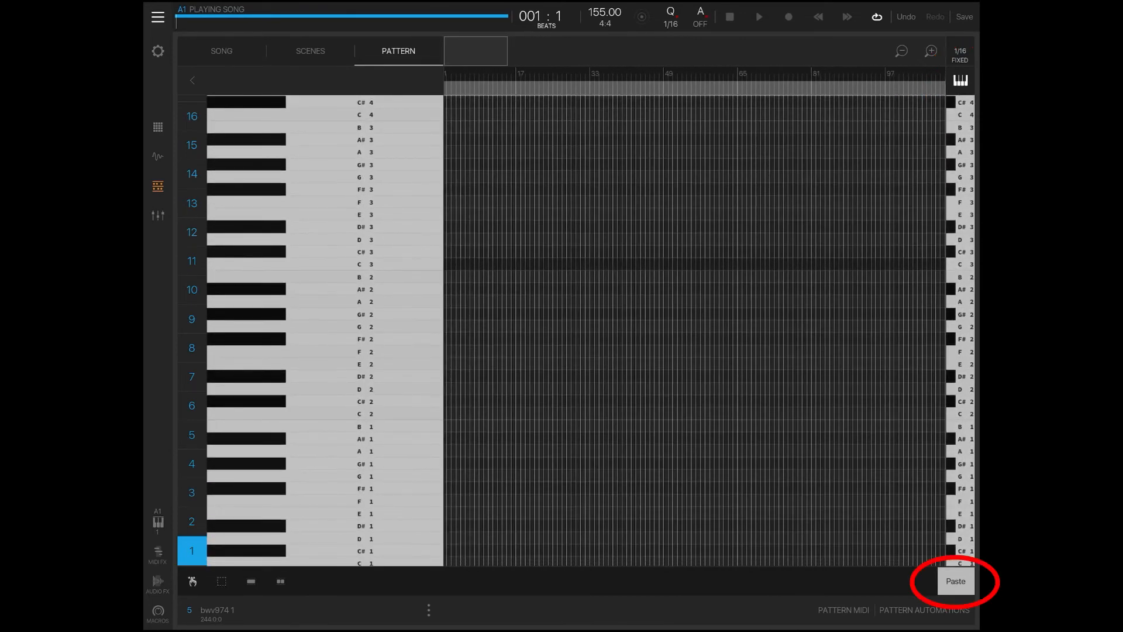
{"action": "left_click", "coordinate": [955, 582]}
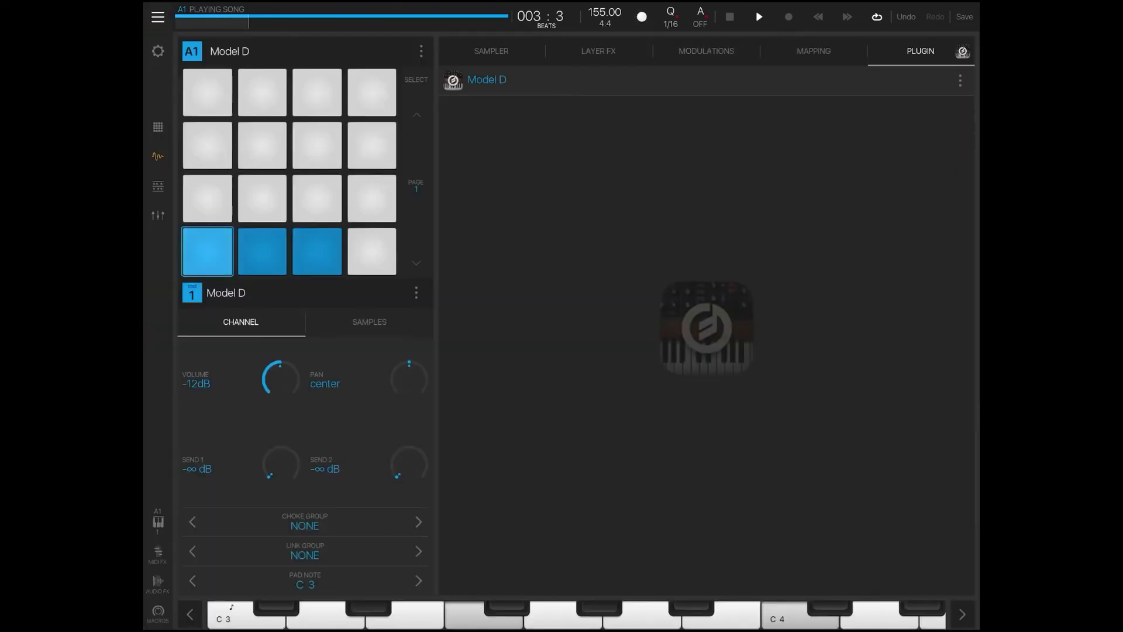
Drag the selected bwv974 notes up several octaves and play the transposed pattern
{"action": "left_click", "coordinate": [156, 186]}
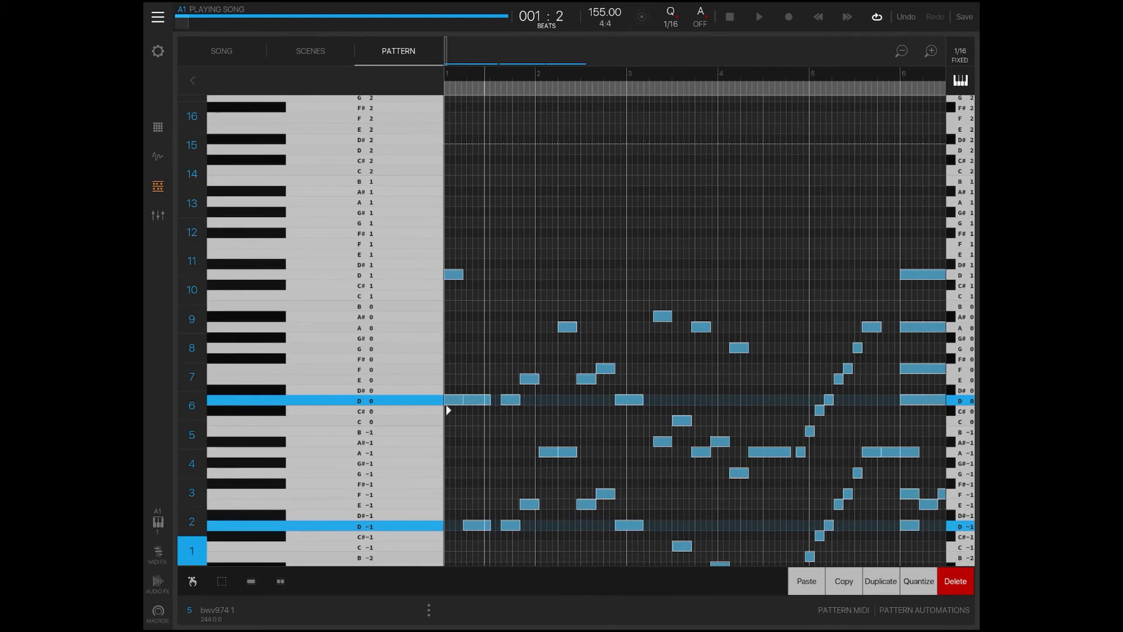
{"action": "scroll", "scroll_direction": "down", "scroll_amount": 3}
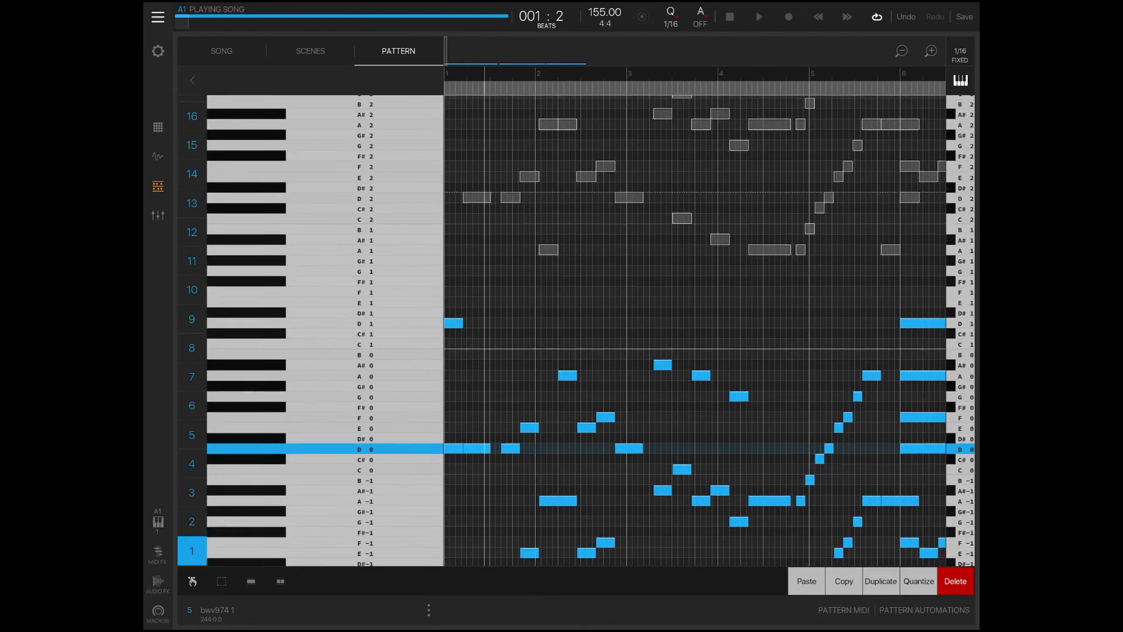
{"action": "scroll", "scroll_direction": "down", "scroll_amount": 3}
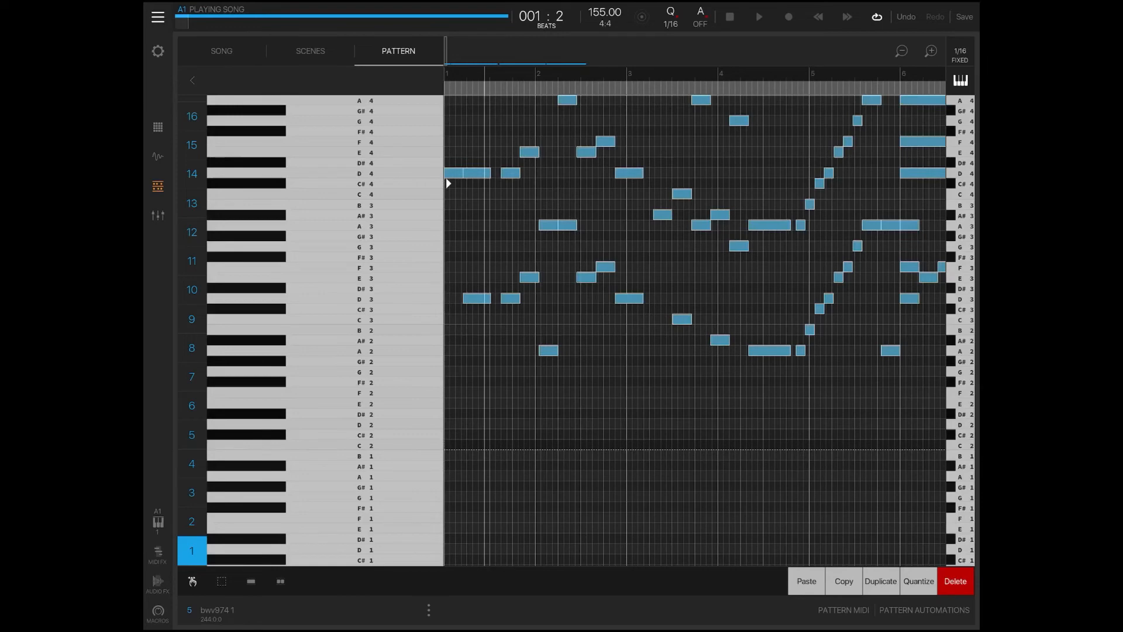
{"action": "left_click", "coordinate": [758, 16]}
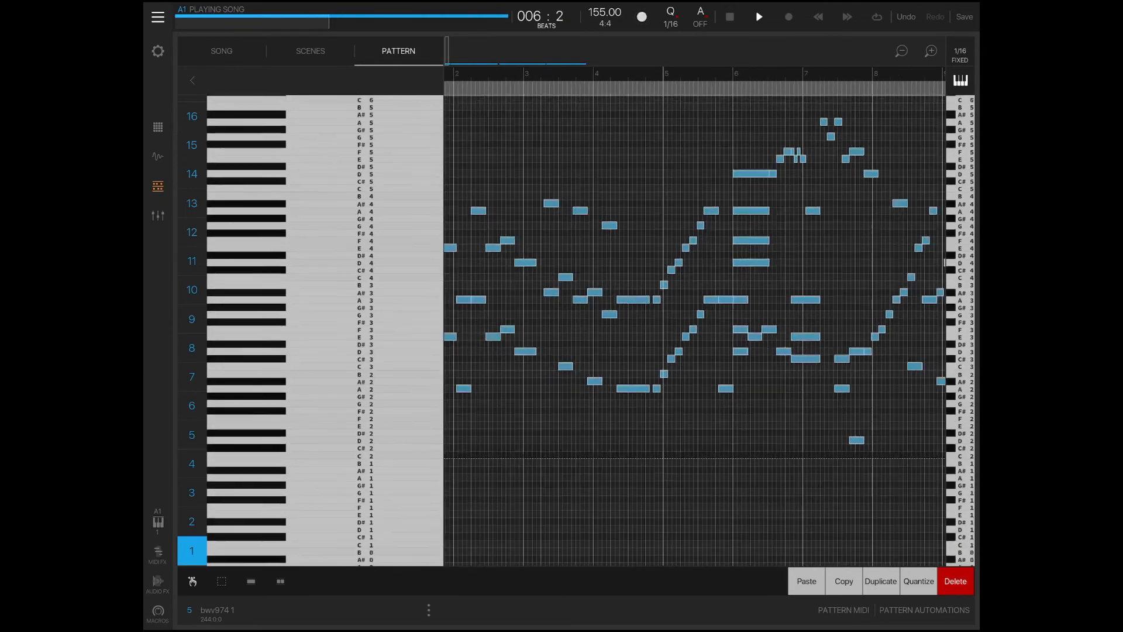
Load iFretlessBrass as pad 1's instrument in place of Model D, then bring up the mixer
{"action": "left_click", "coordinate": [221, 50]}
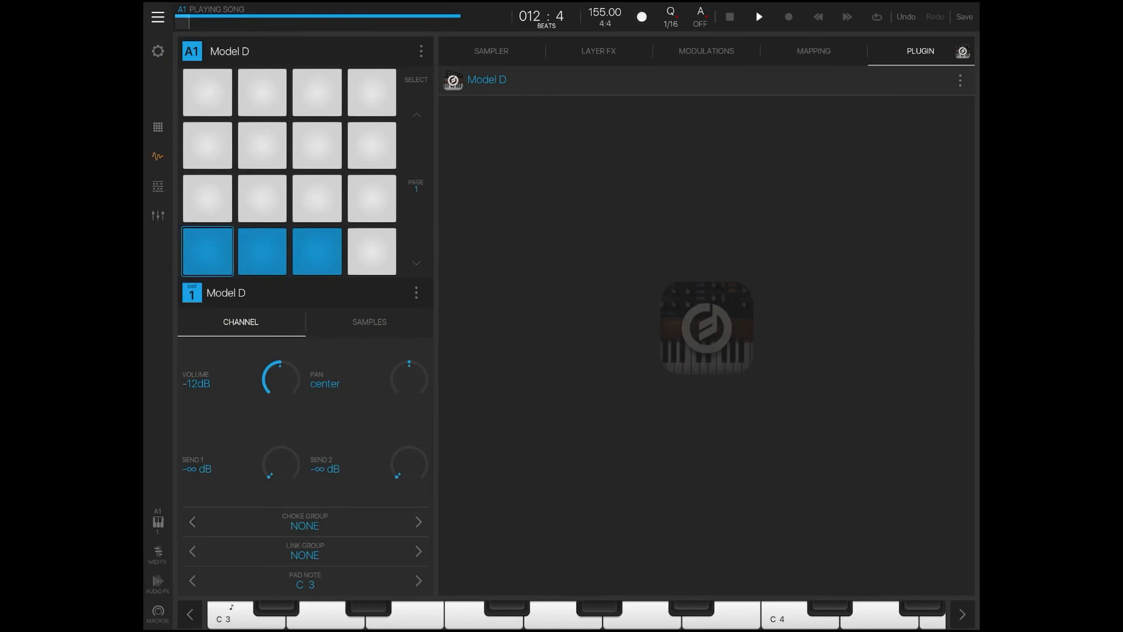
{"action": "left_click", "coordinate": [158, 186]}
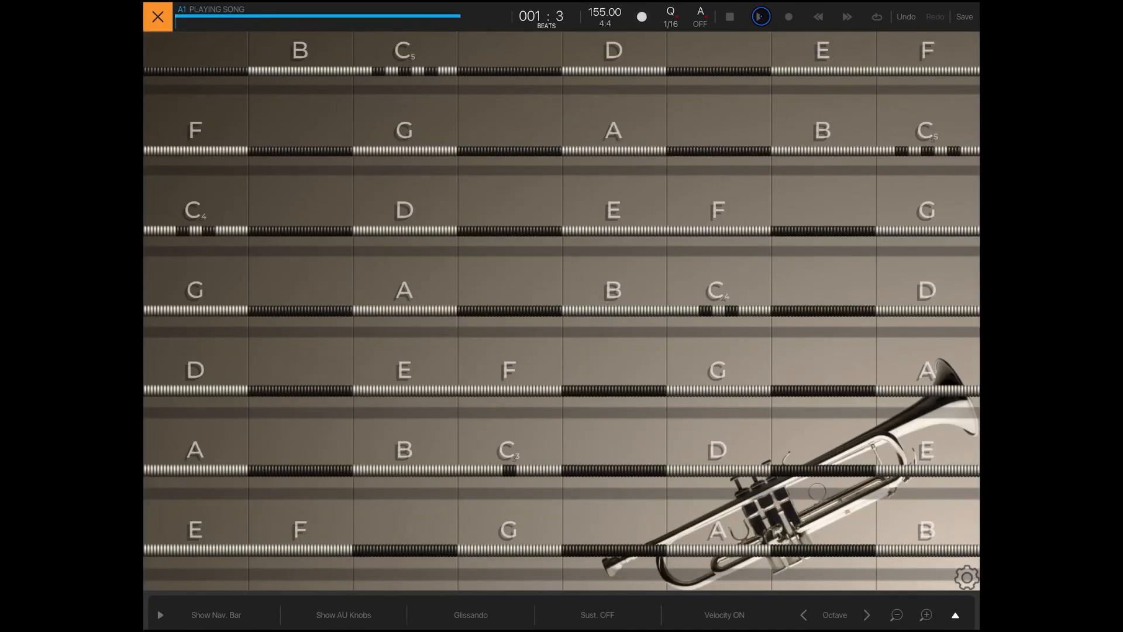
{"action": "left_click", "coordinate": [157, 16]}
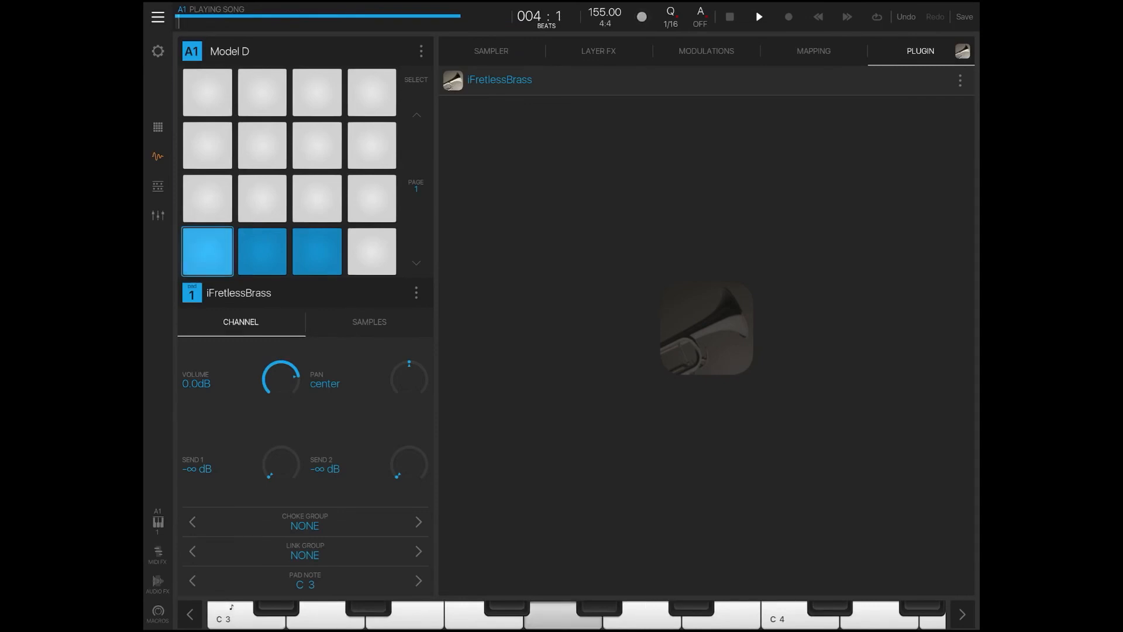
{"action": "left_click", "coordinate": [157, 215]}
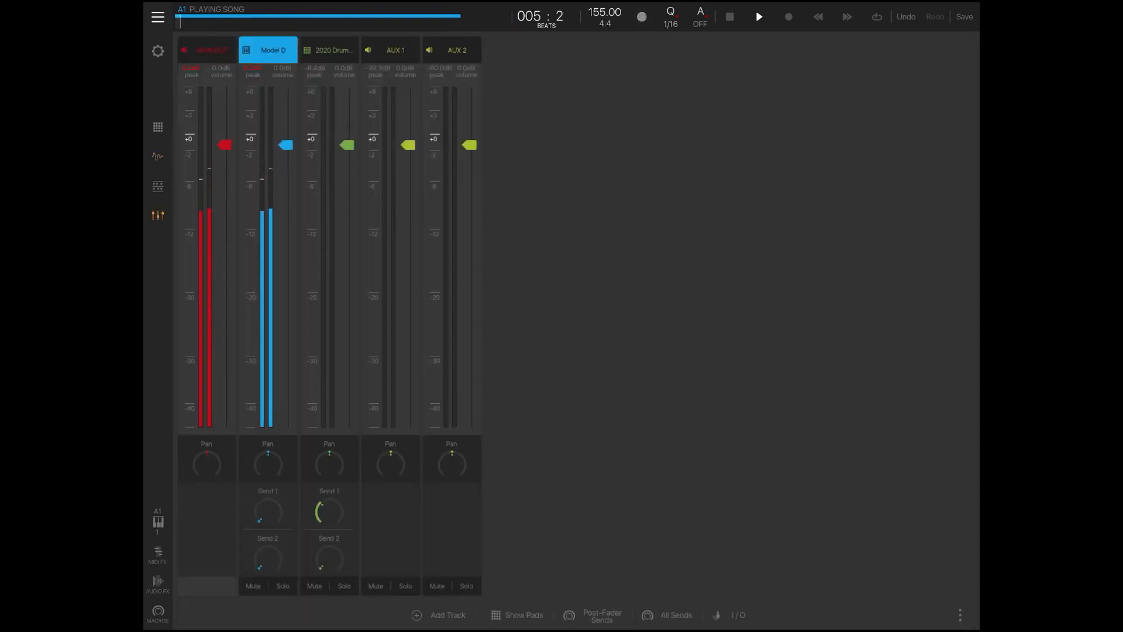